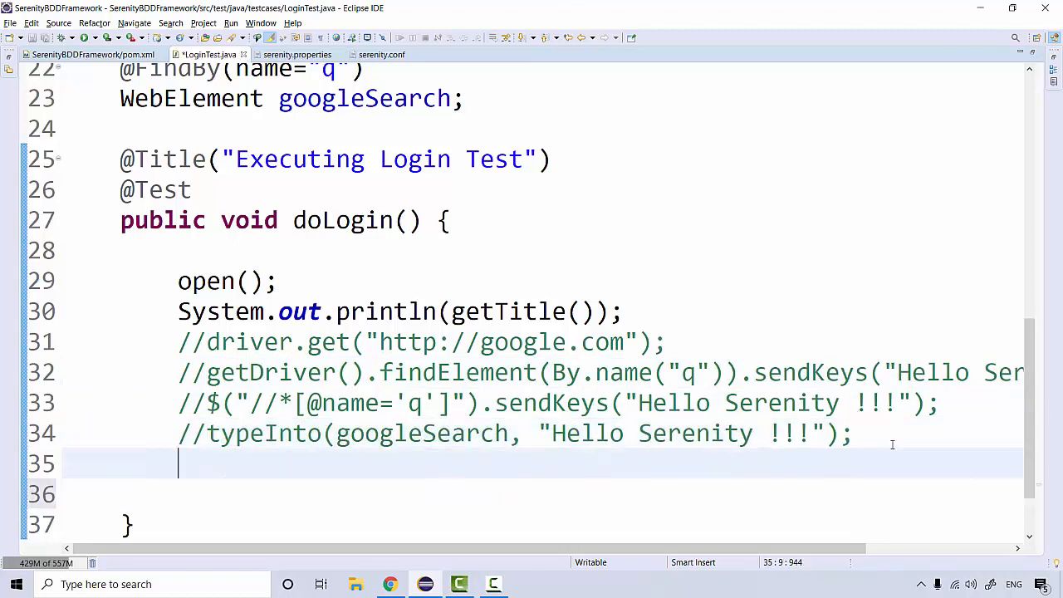
# Write find(By.name("q")); in doLogin, using content assist to complete By.name.
pyautogui.write('find()')
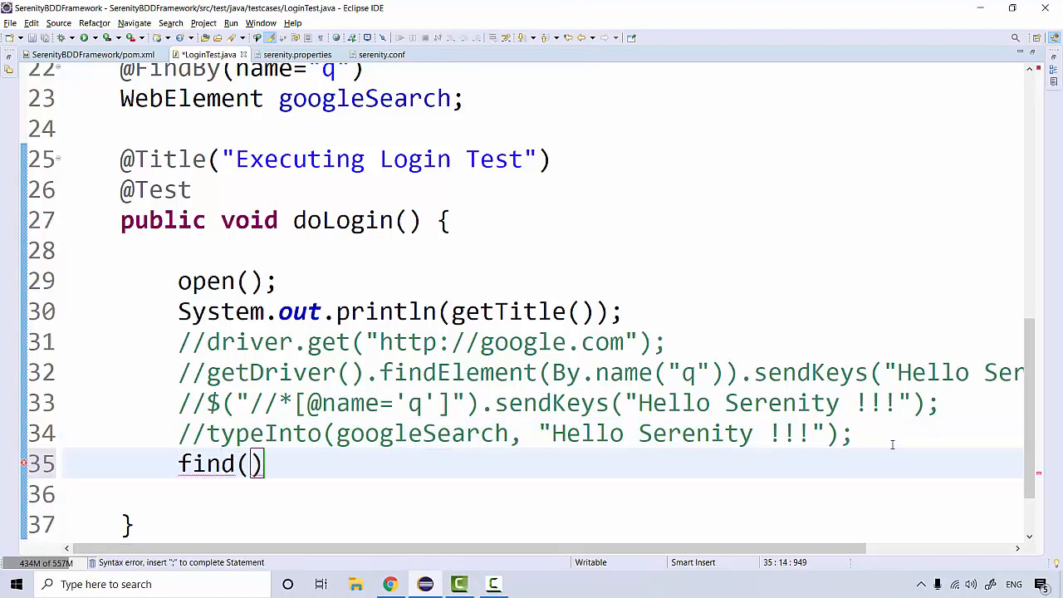
pyautogui.moveTo(888, 389)
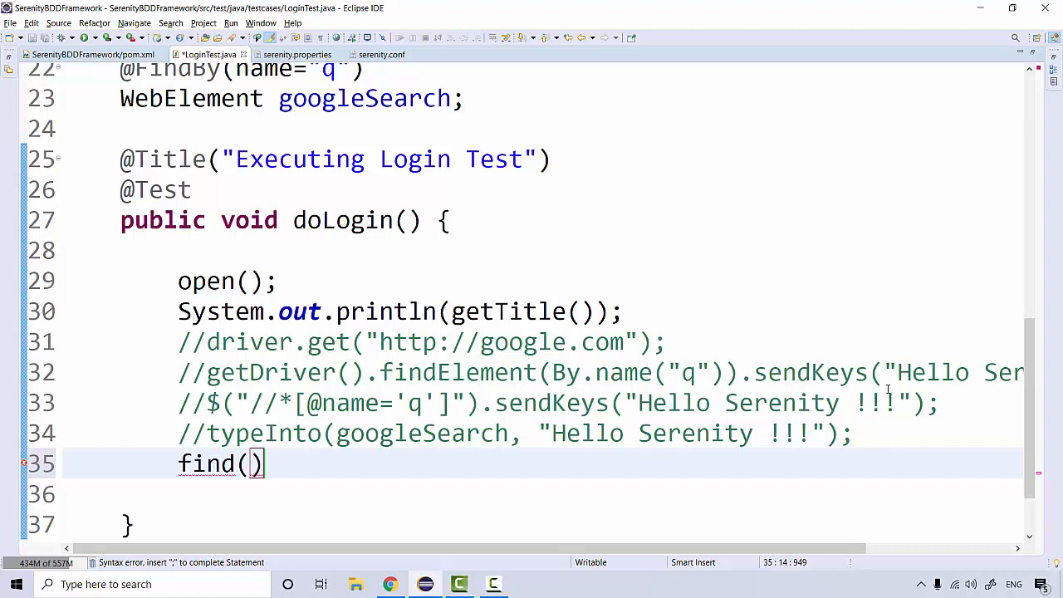
pyautogui.write('By')
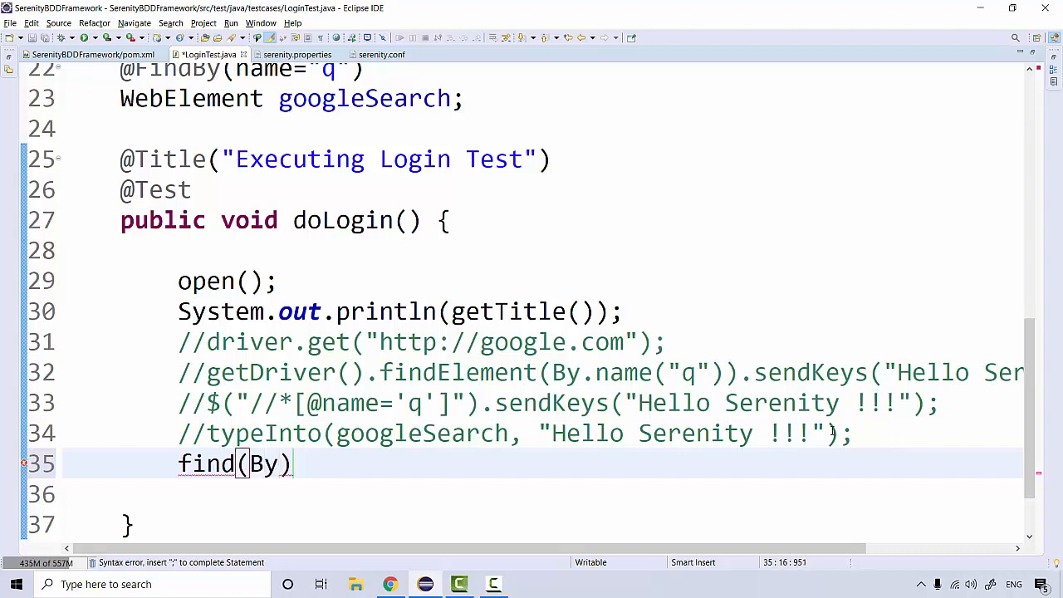
pyautogui.write('.')
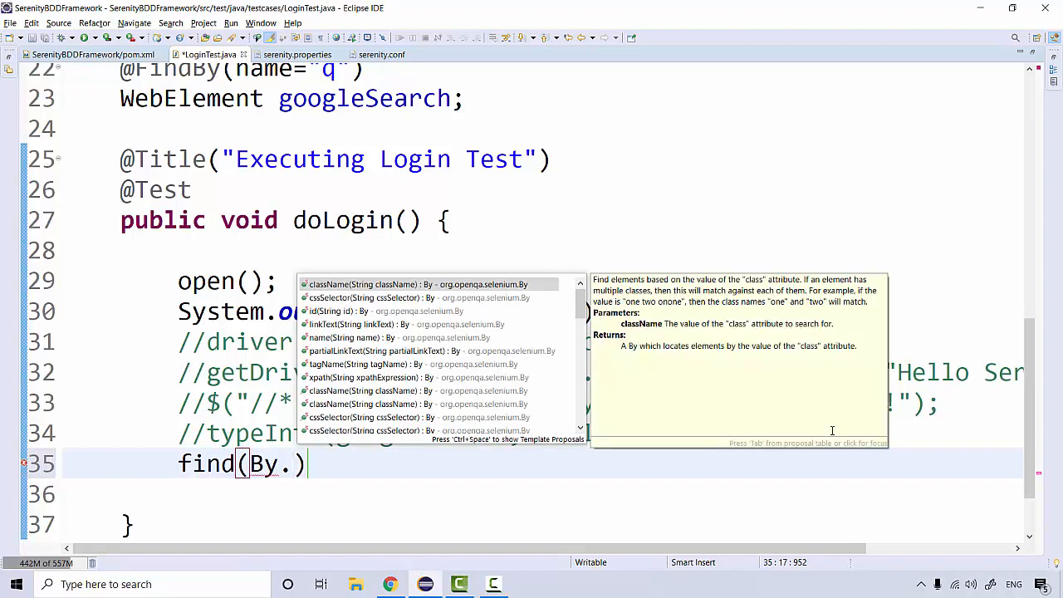
pyautogui.write('name(name')
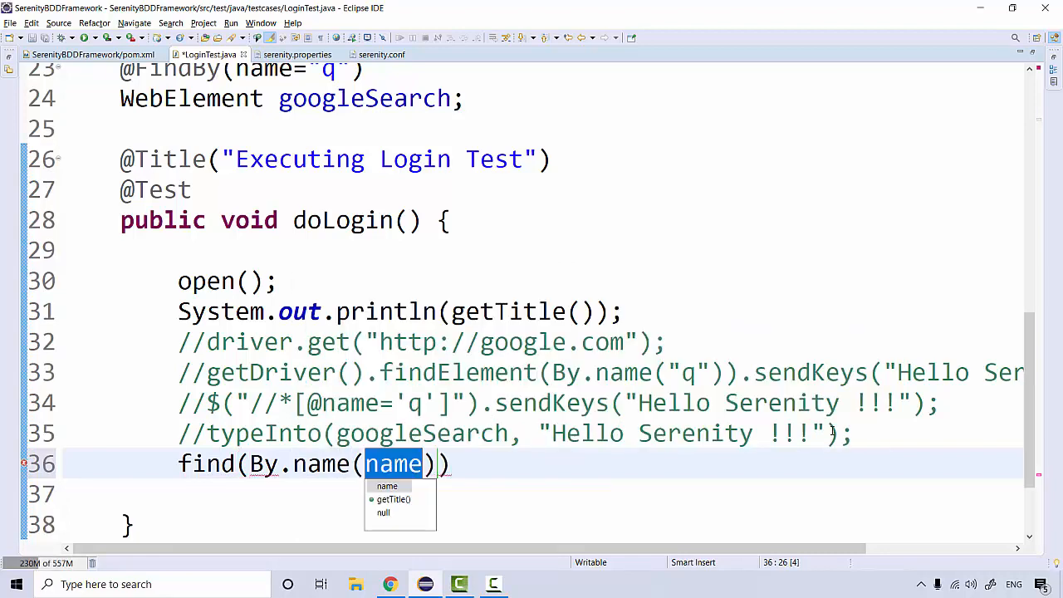
pyautogui.scroll(3)
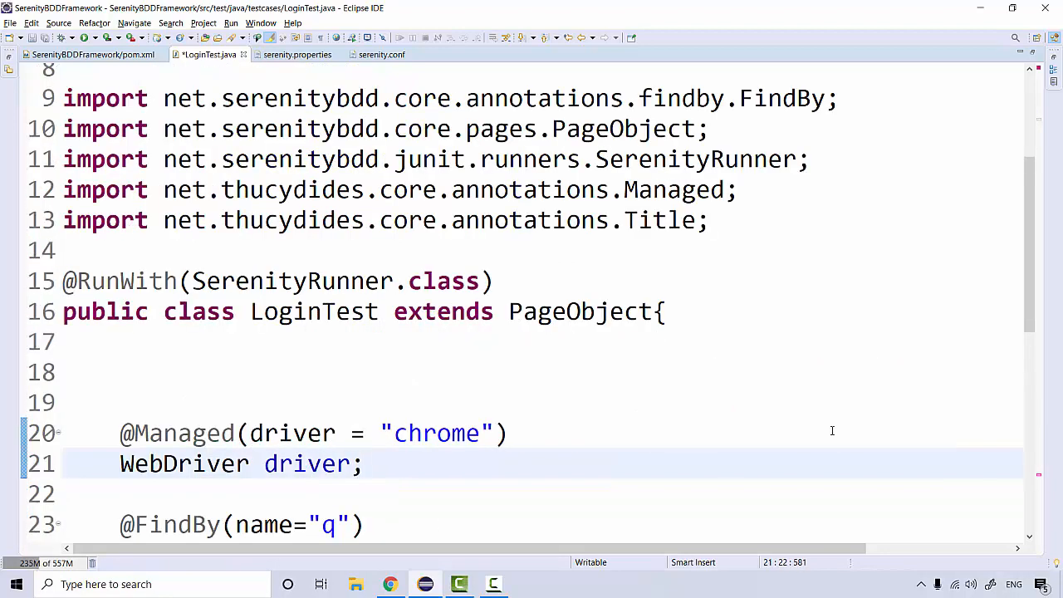
pyautogui.scroll(-3)
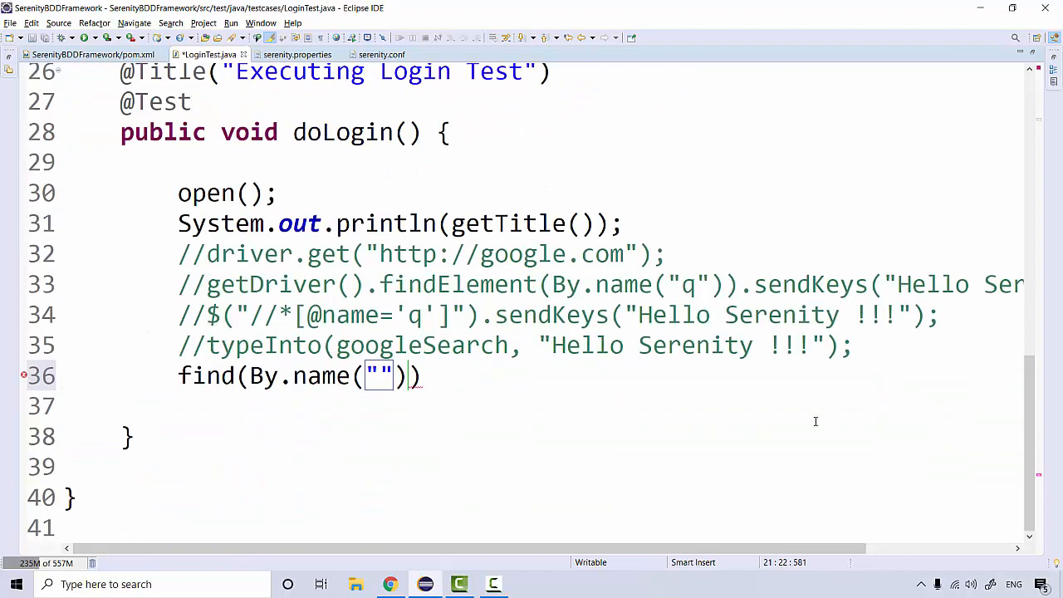
pyautogui.moveTo(830, 367)
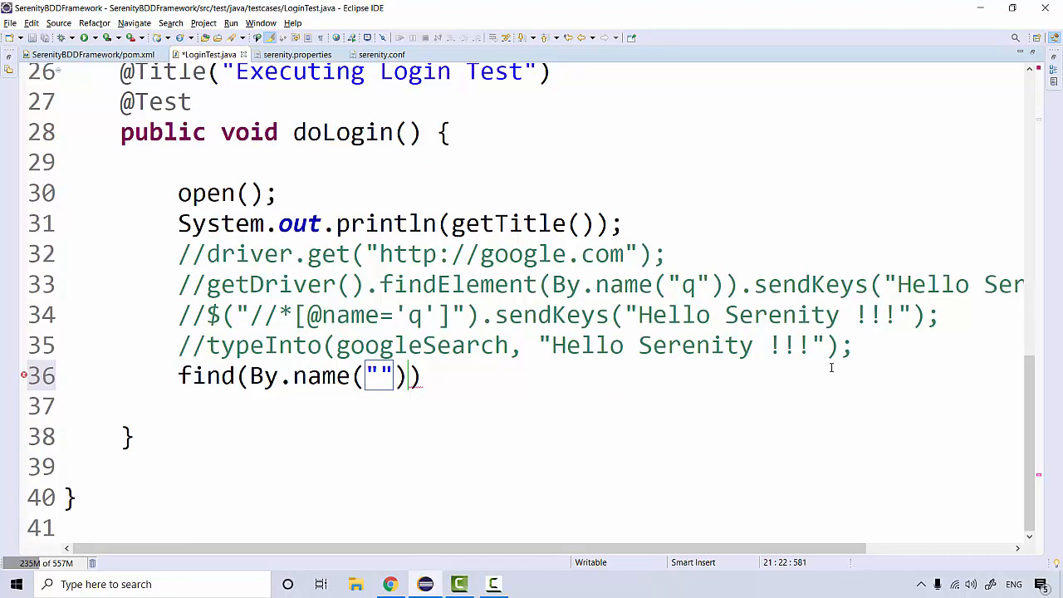
pyautogui.scroll(3)
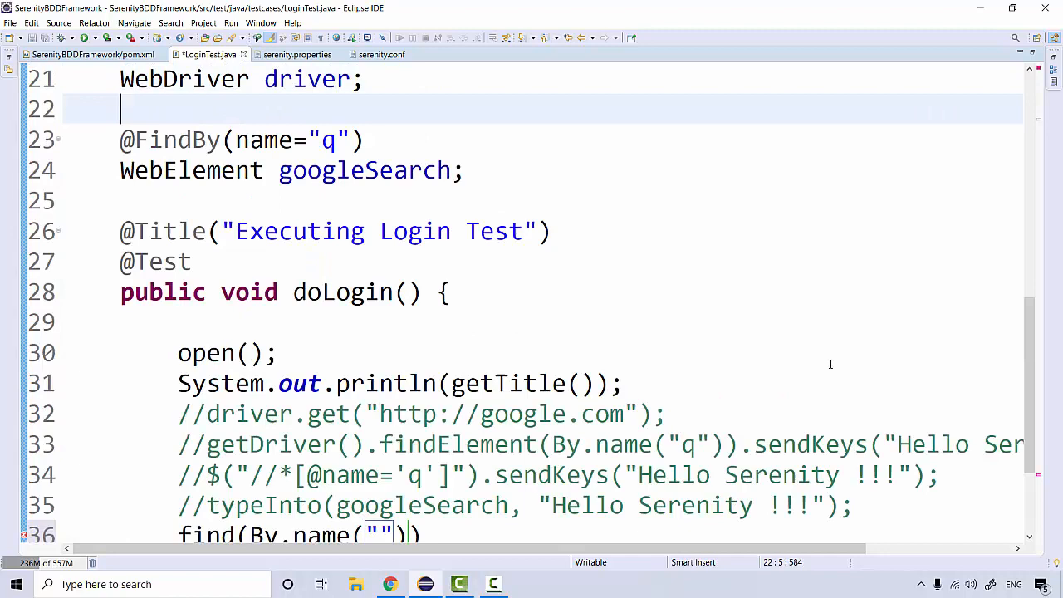
pyautogui.scroll(-3)
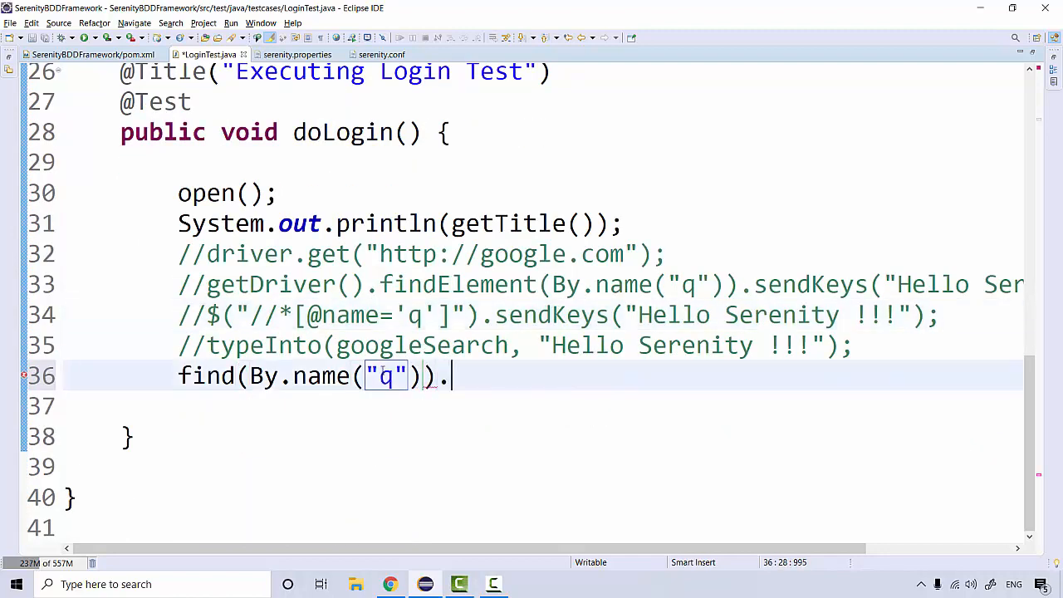
pyautogui.write('driver;')
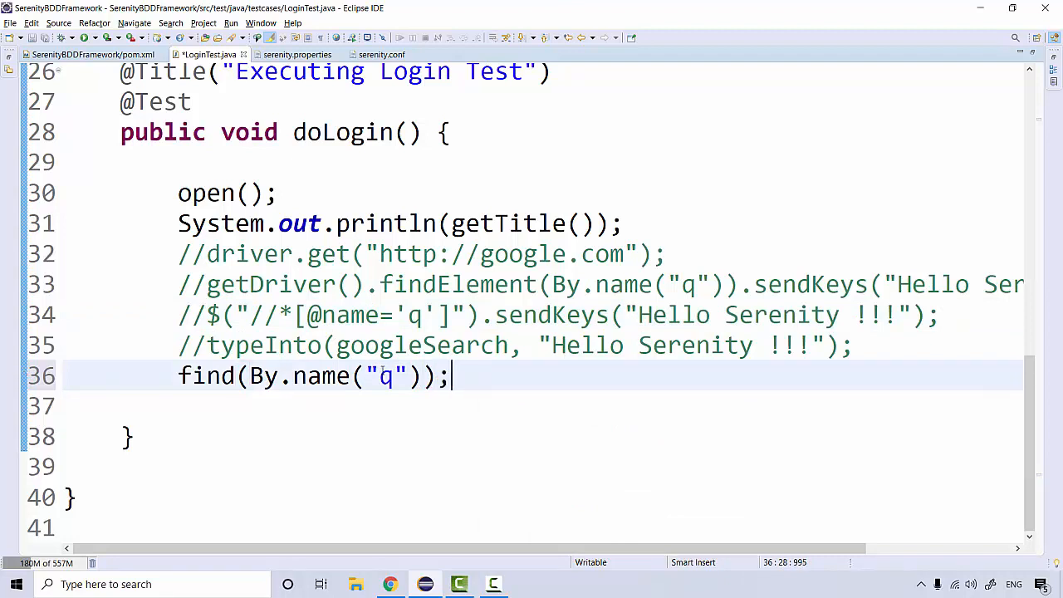
pyautogui.click(129, 436)
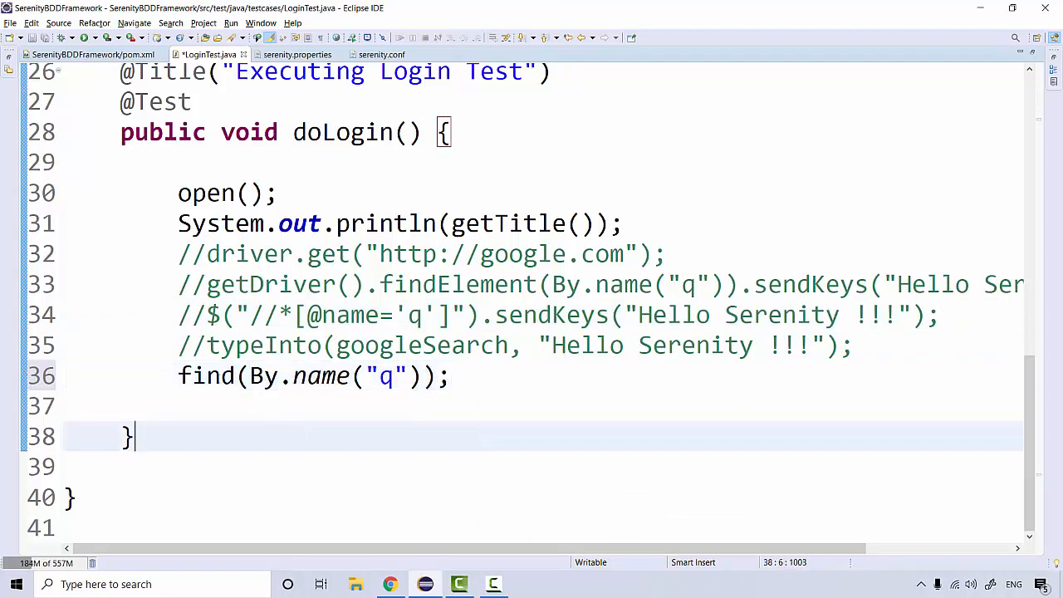
pyautogui.moveTo(303, 409)
pyautogui.write('WebElementFacade ')
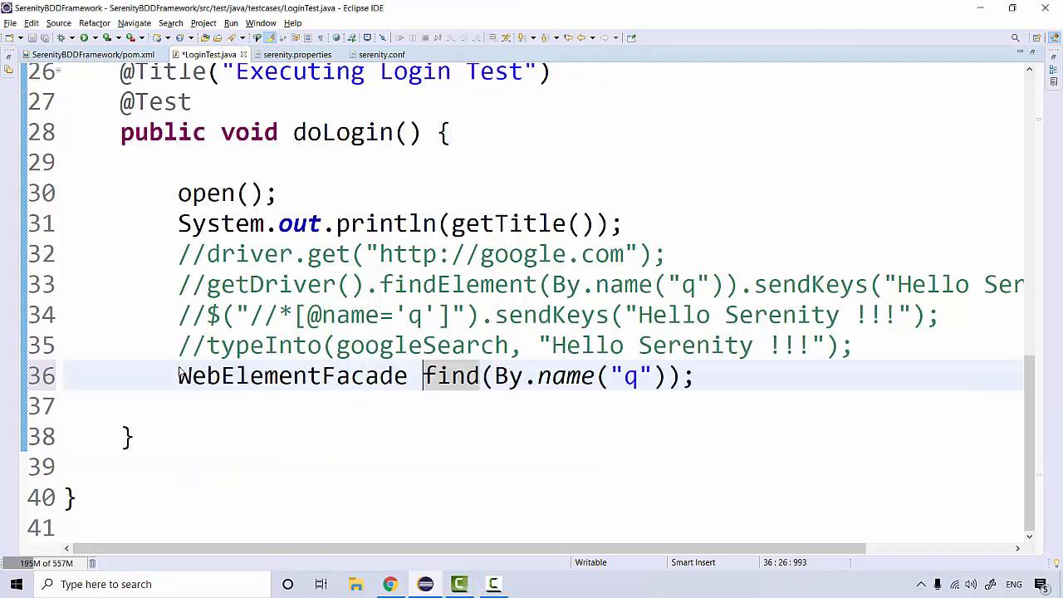
# Assign the find result to WebElementFacade textBox and start a new textBox. line.
pyautogui.write('user')
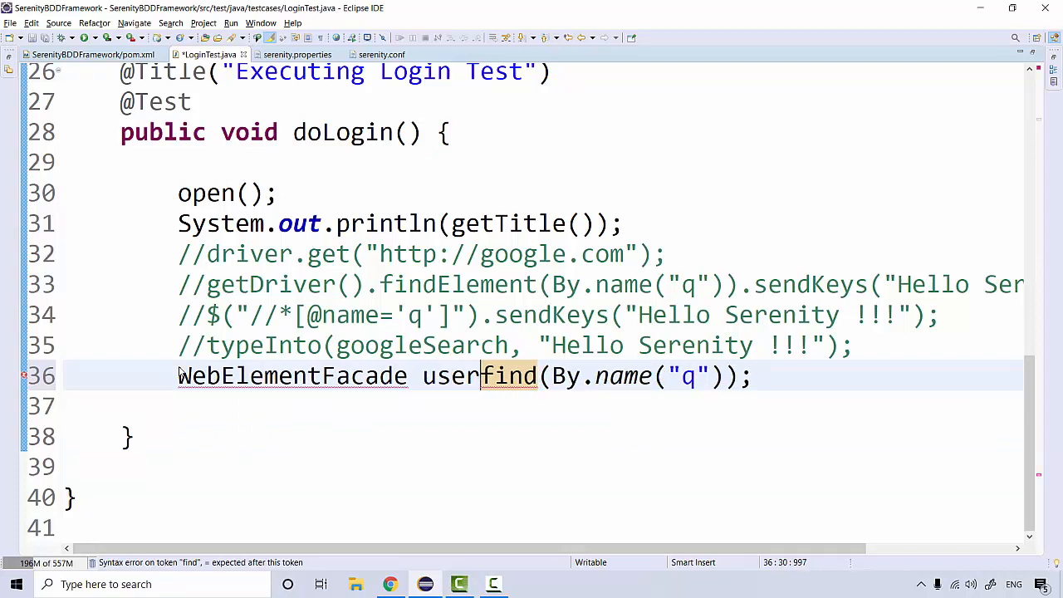
pyautogui.write('text')
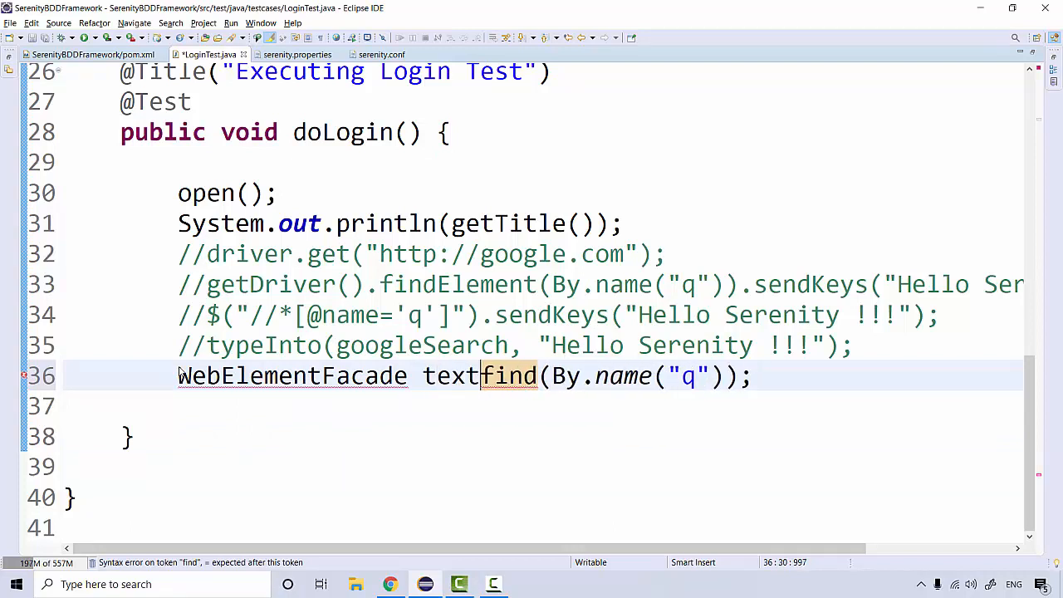
pyautogui.write('Box')
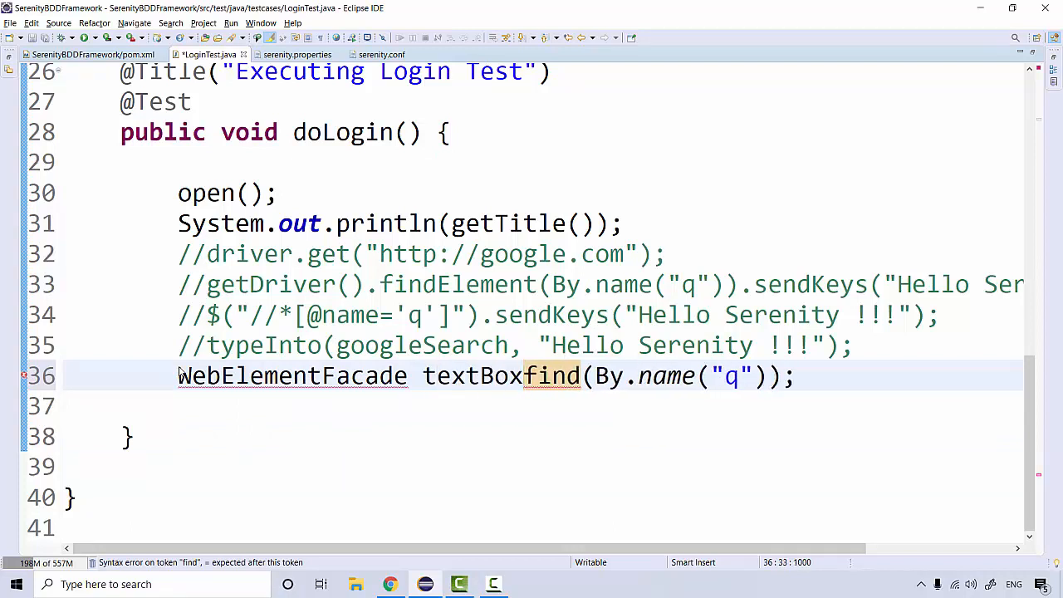
pyautogui.write('=')
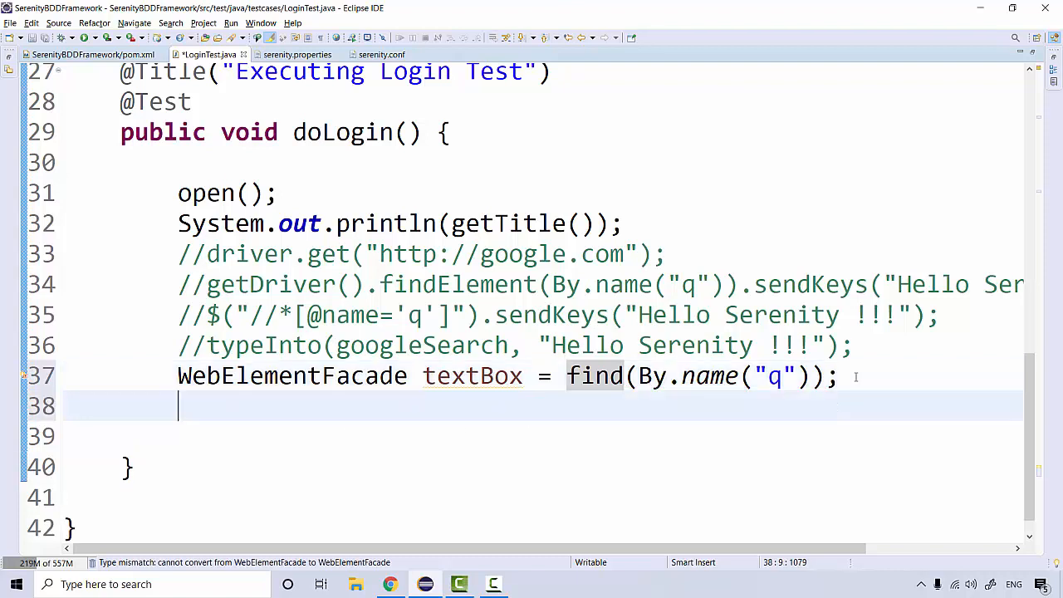
pyautogui.write('textBox')
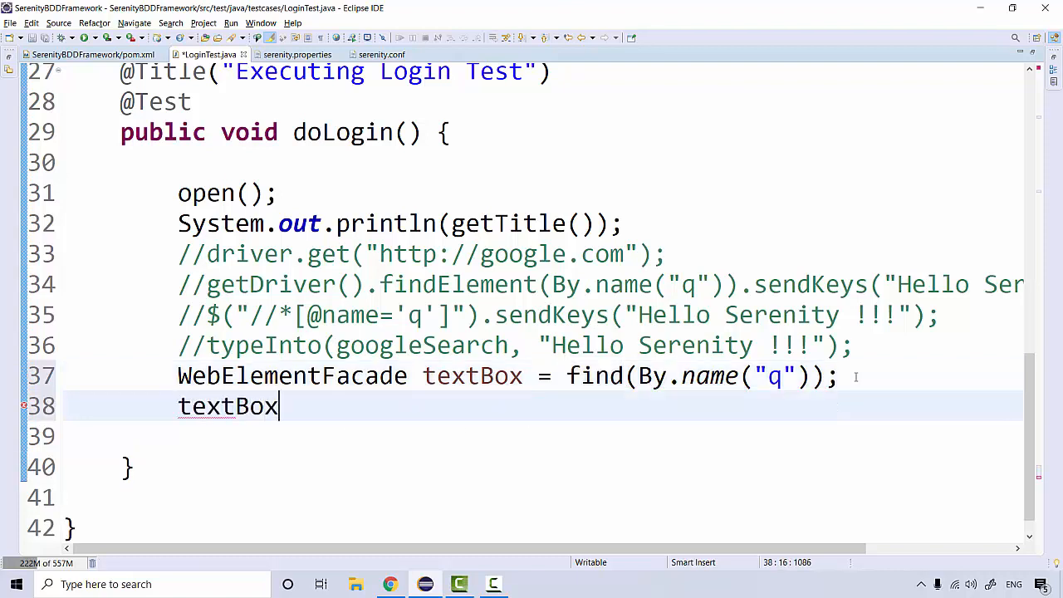
pyautogui.write('.')
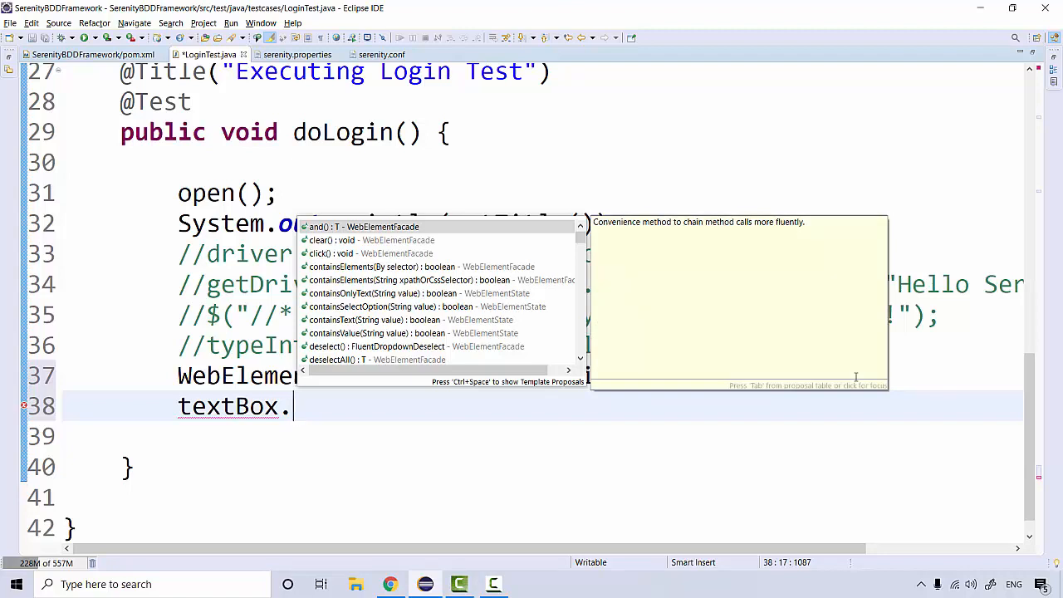
pyautogui.moveTo(606, 148)
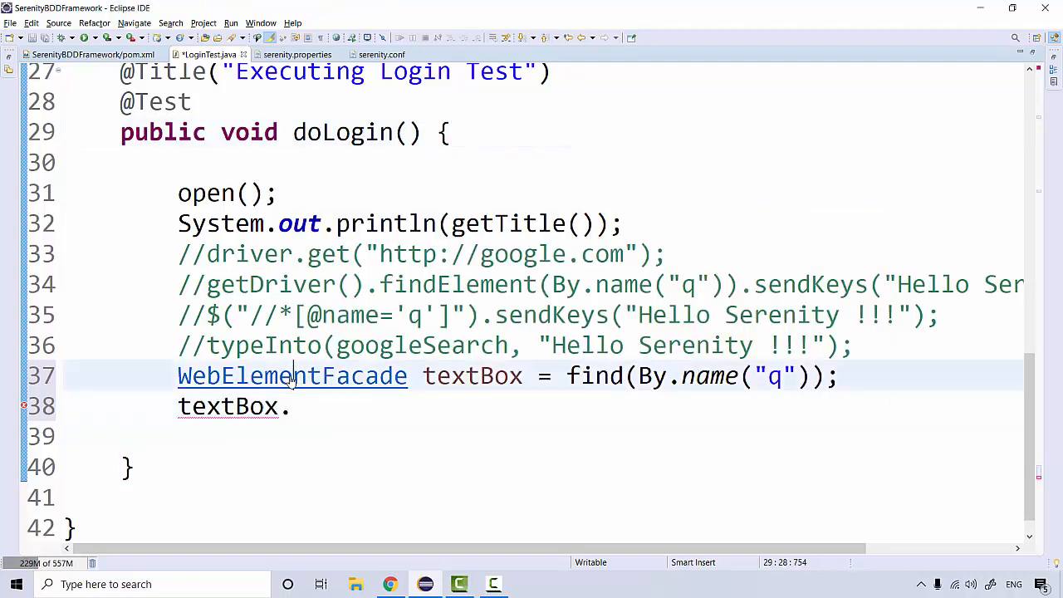
# Browse WebElementFacade.class methods, marking type, then return to LoginTest.java.
pyautogui.click(292, 376)
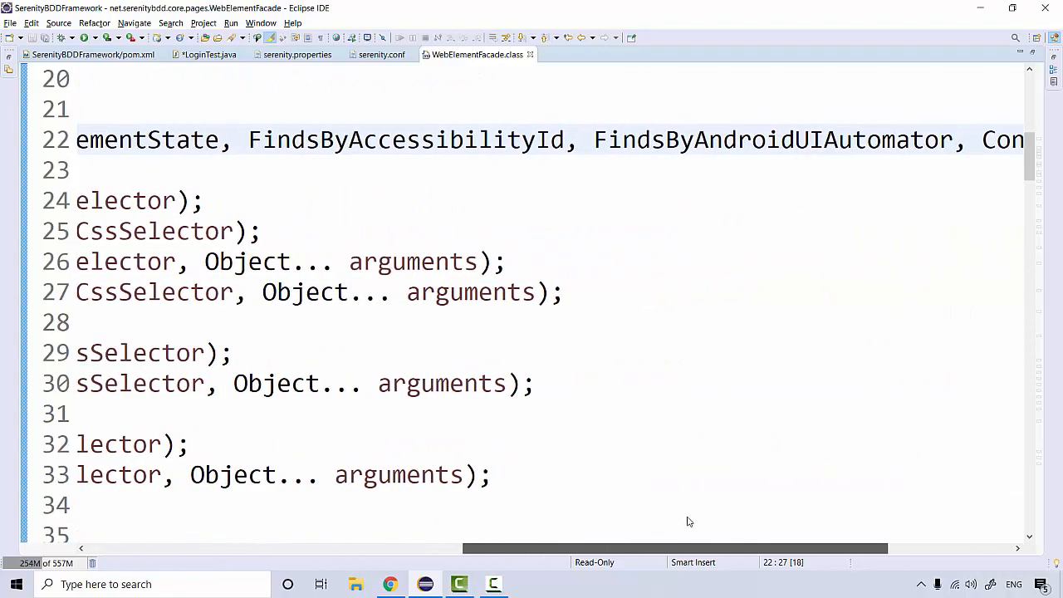
pyautogui.hscroll(3)
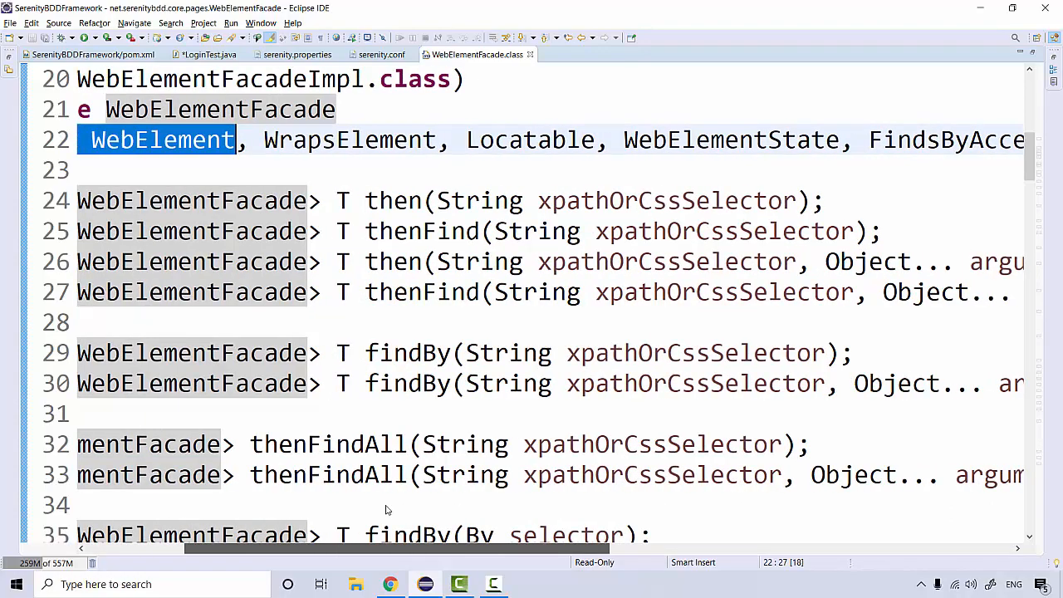
pyautogui.hscroll(-3)
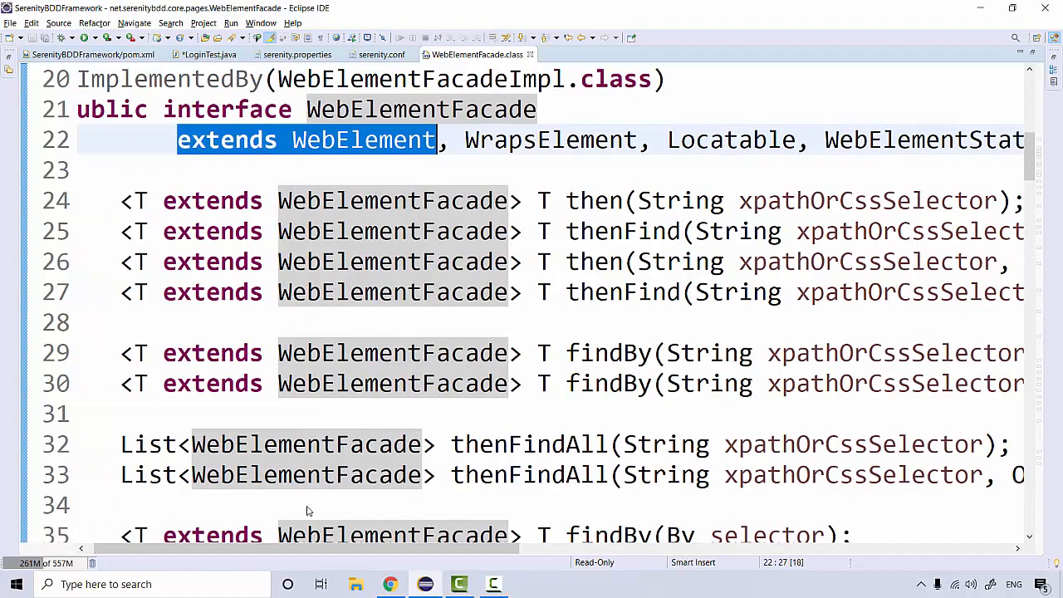
pyautogui.moveTo(372, 417)
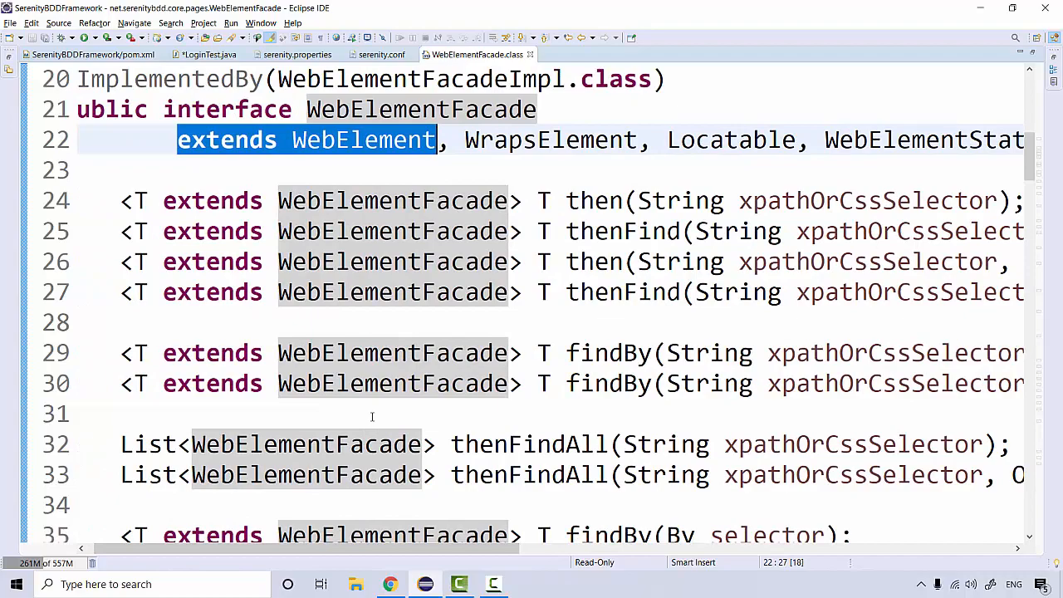
pyautogui.scroll(-3)
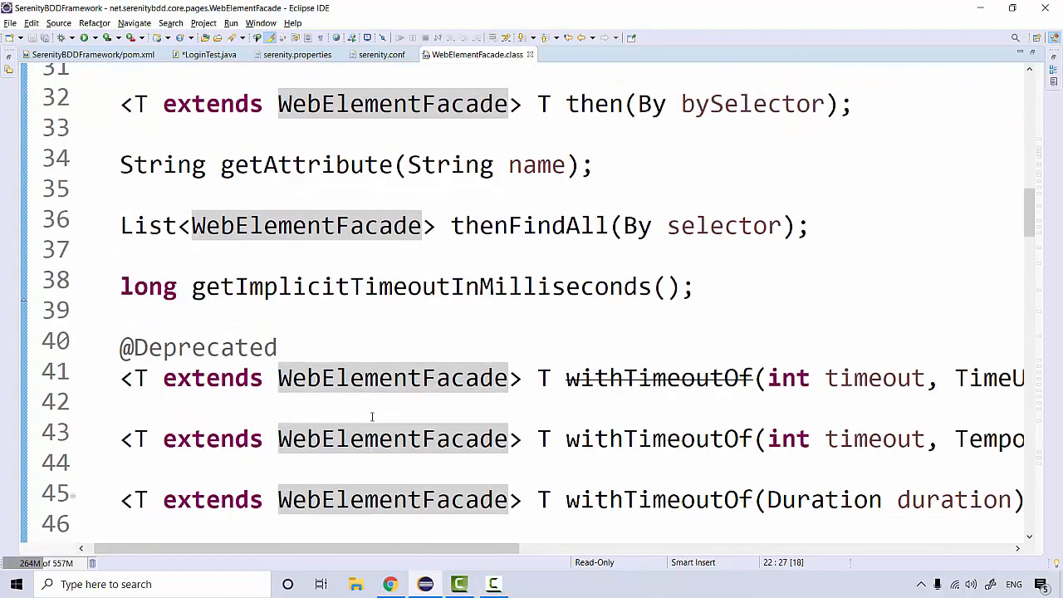
pyautogui.scroll(-3)
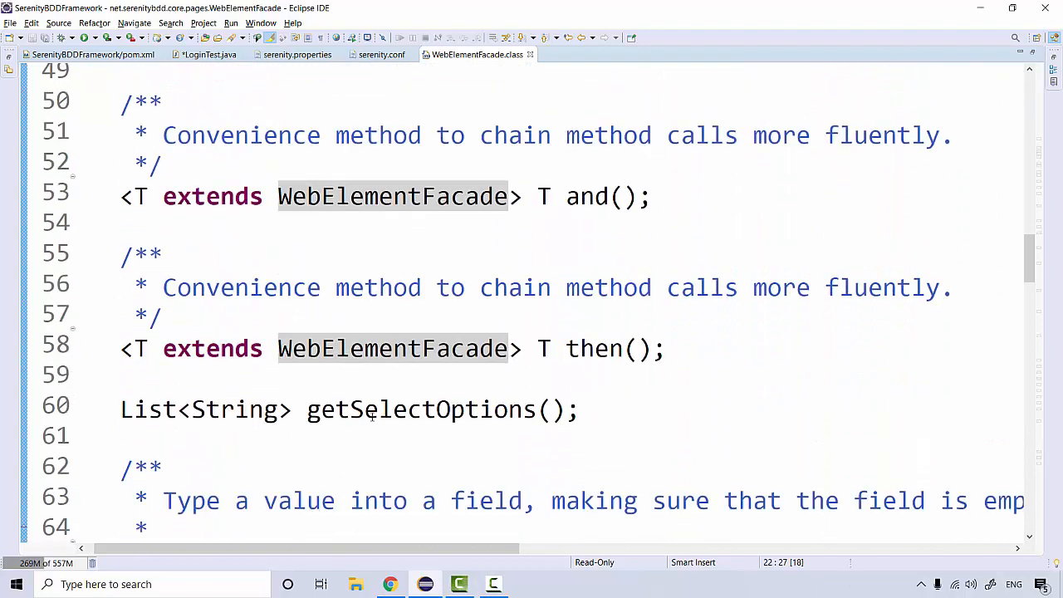
pyautogui.scroll(-3)
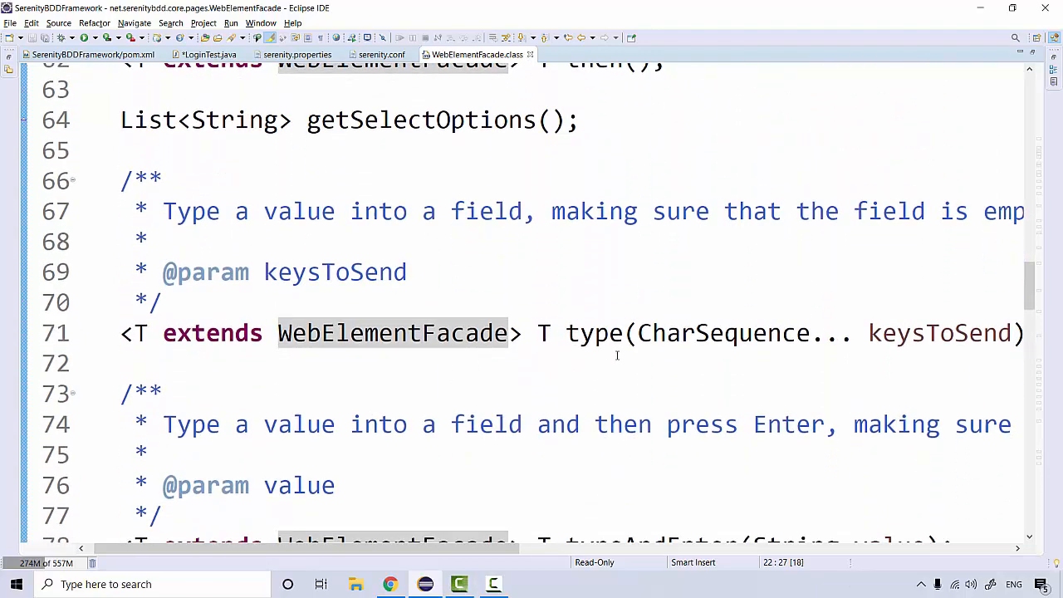
pyautogui.doubleClick(587, 334)
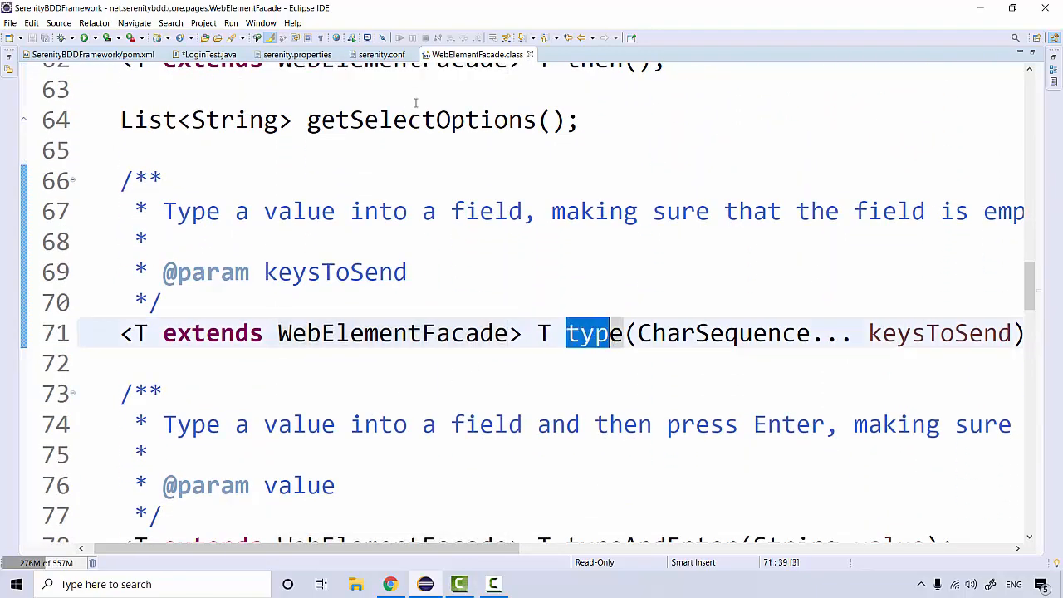
pyautogui.click(206, 54)
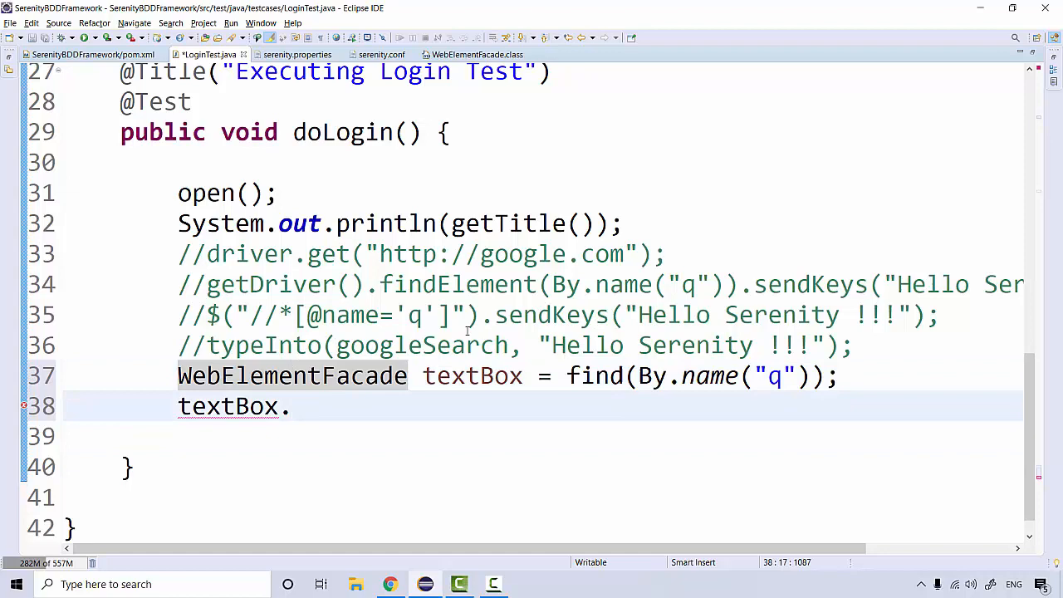
# Complete textBox.type("Hello Selenium !!!"); on line 38.
pyautogui.write('ty')
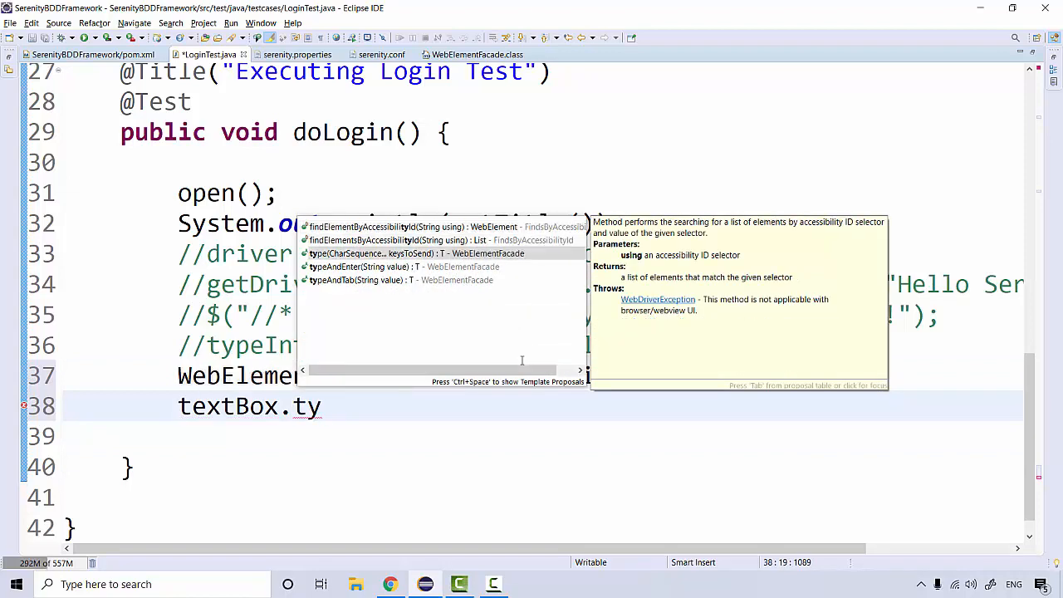
pyautogui.click(440, 254)
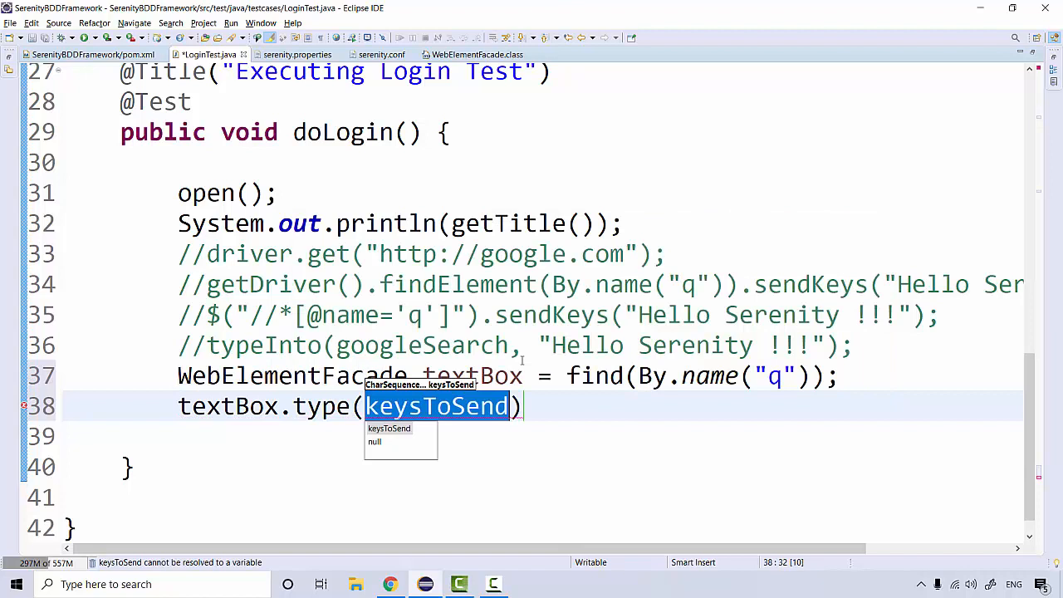
pyautogui.write('"Hello Se"')
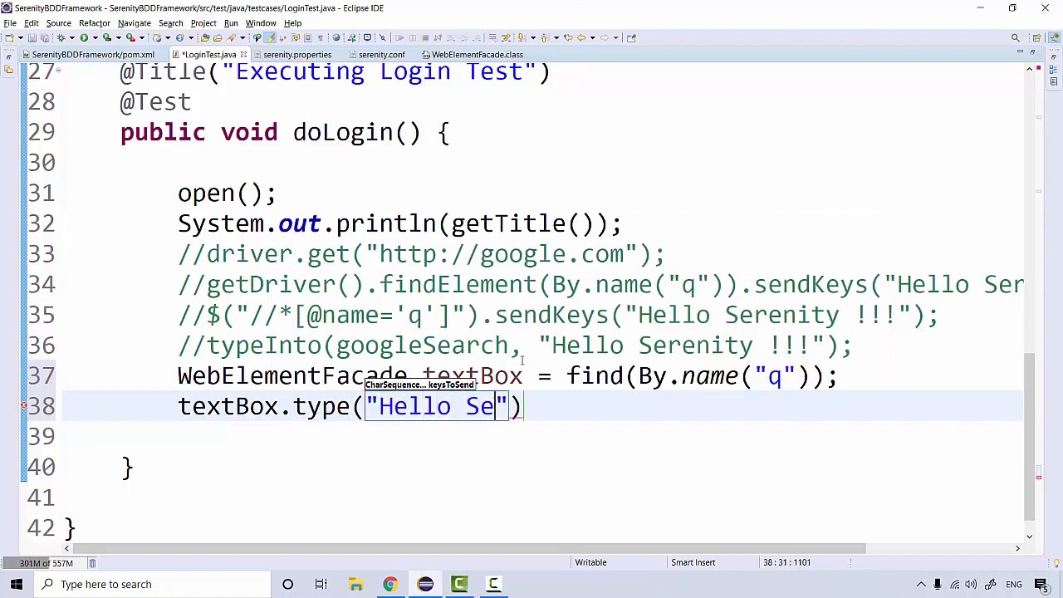
pyautogui.write('lenium !!!')
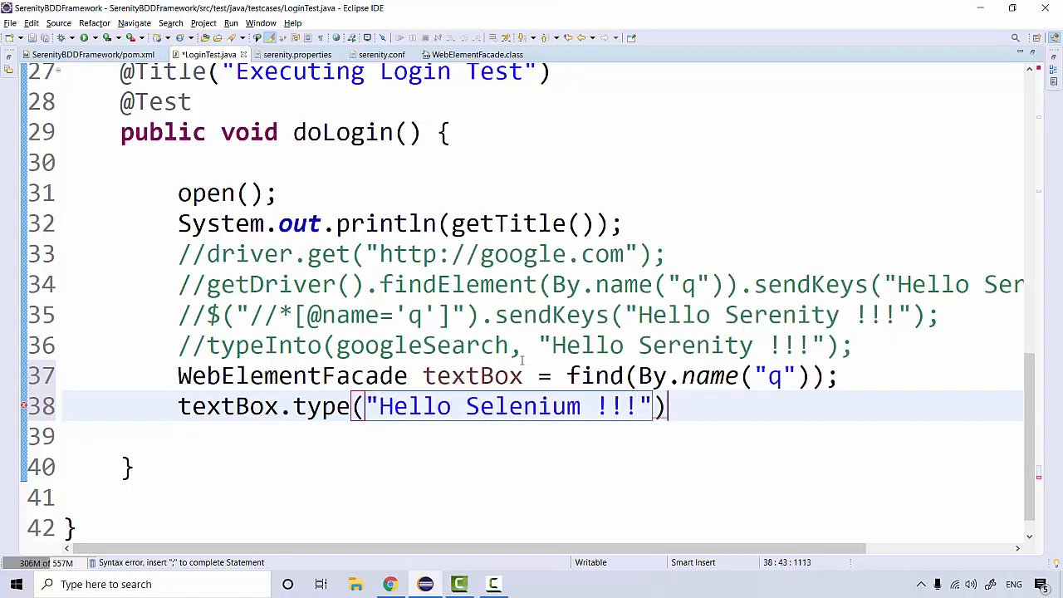
pyautogui.write(';')
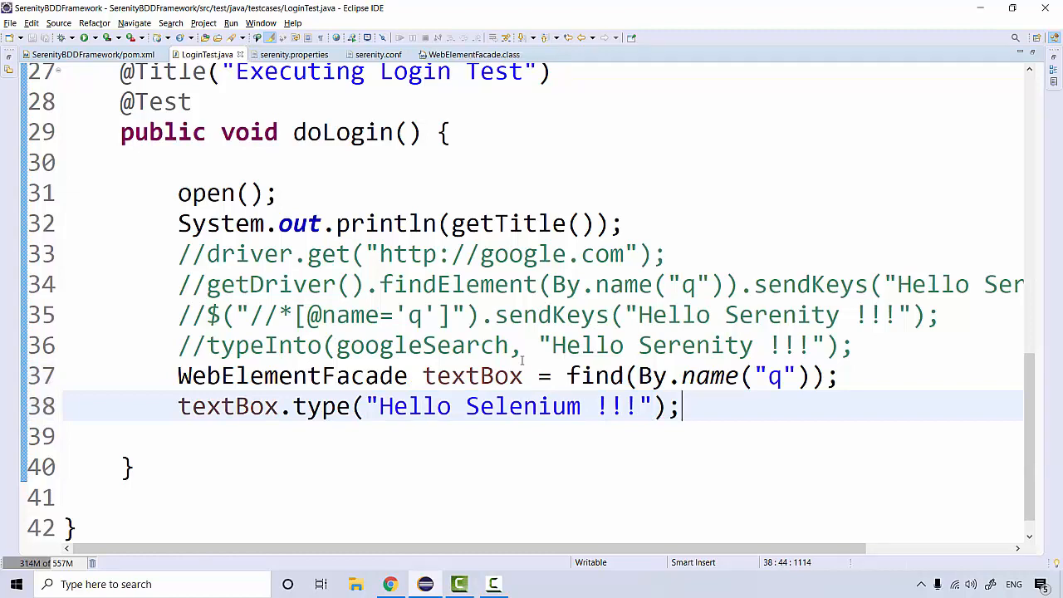
pyautogui.write('Thread.s')
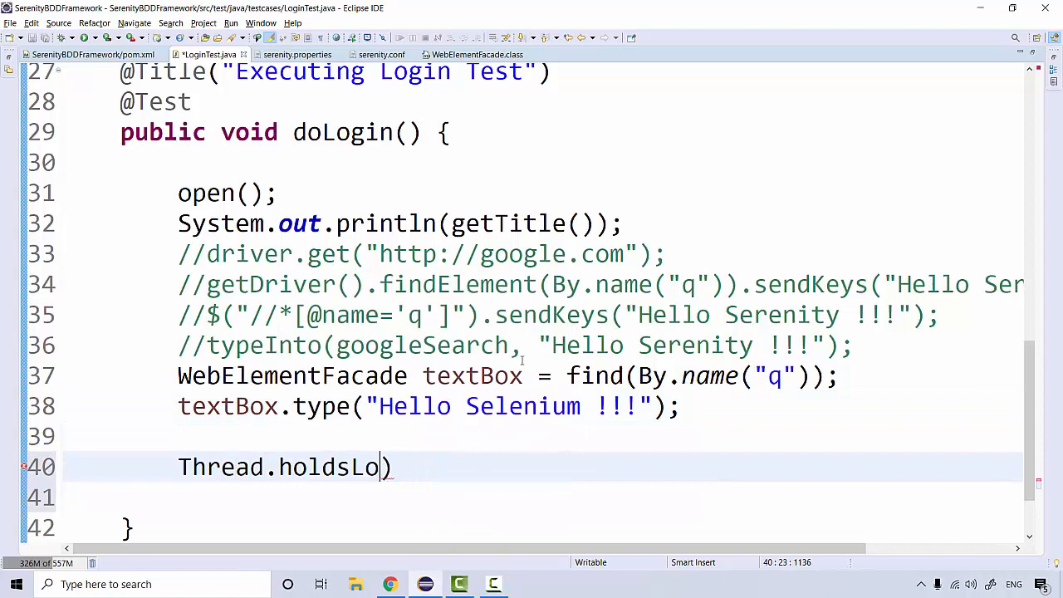
# Add Thread.sleep(3000); after the type call, wrapped in try/catch for InterruptedException.
pyautogui.press('BackSpace')
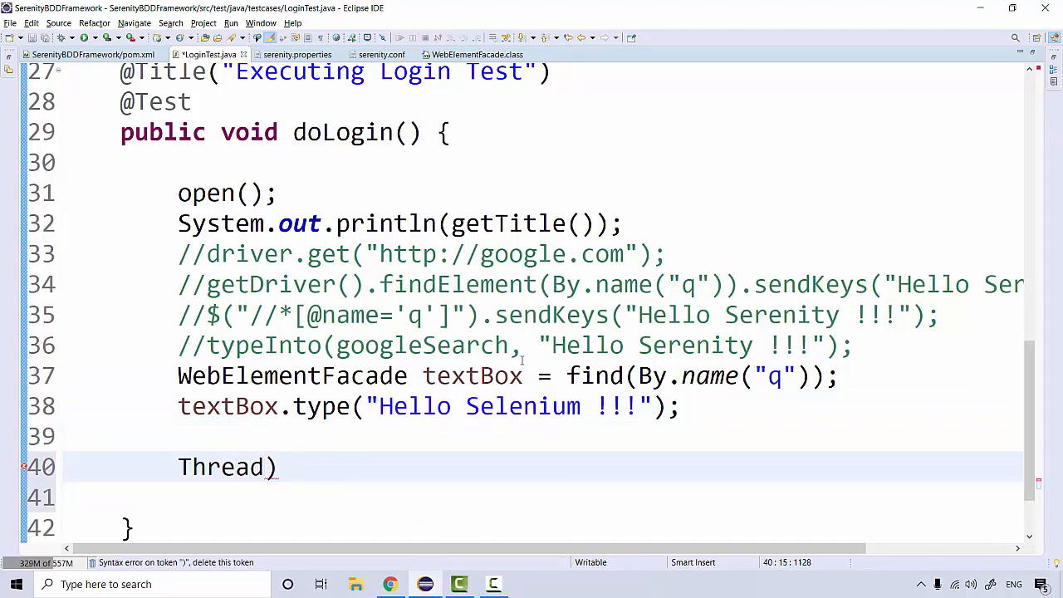
pyautogui.write('.sleep(millis')
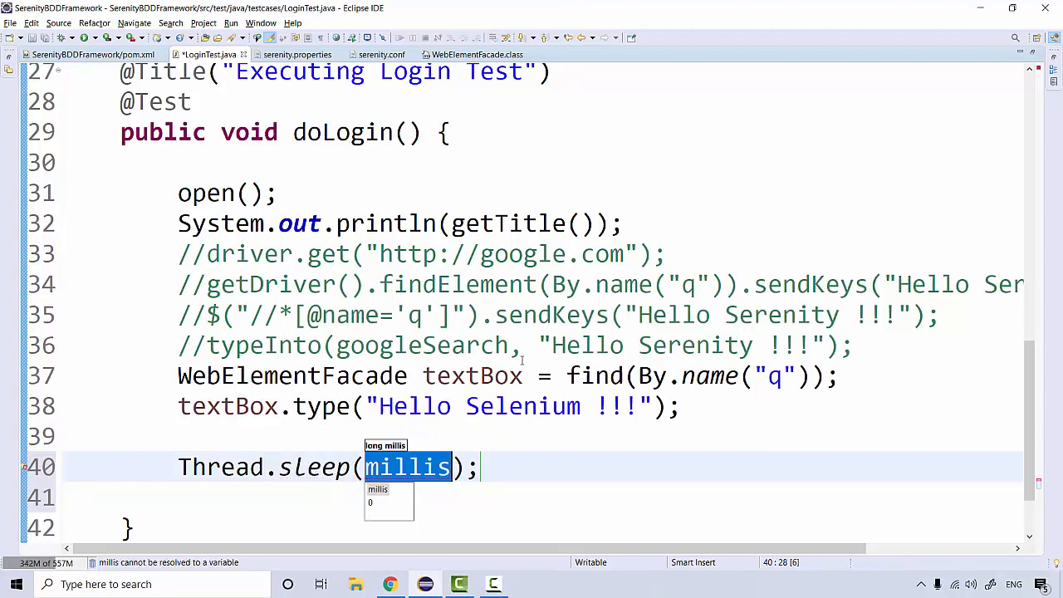
pyautogui.write('3000')
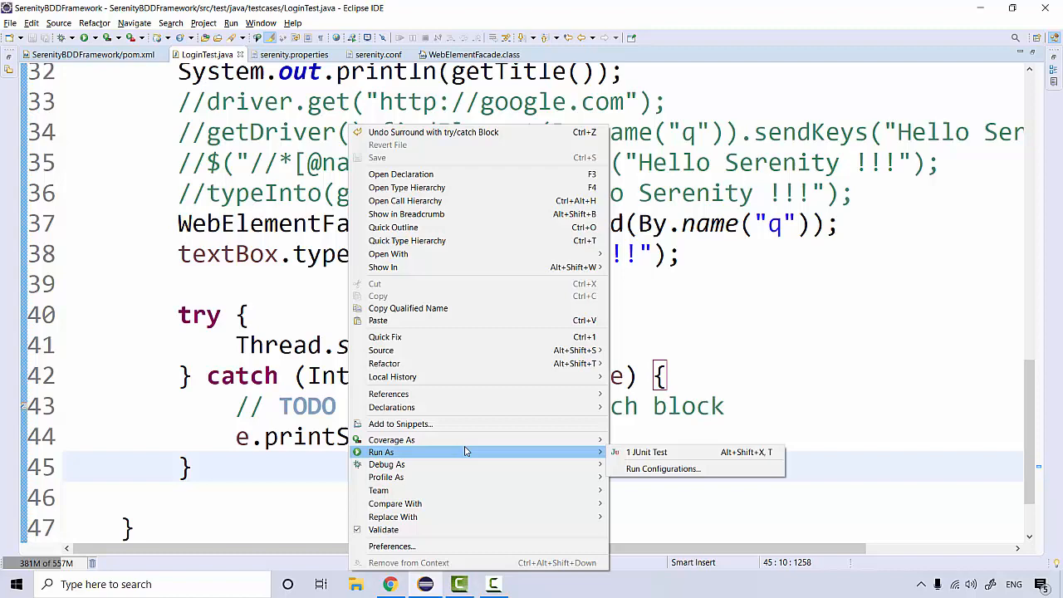
# Run LoginTest as a JUnit test, then rename type to typeAndEnter.
pyautogui.click(646, 452)
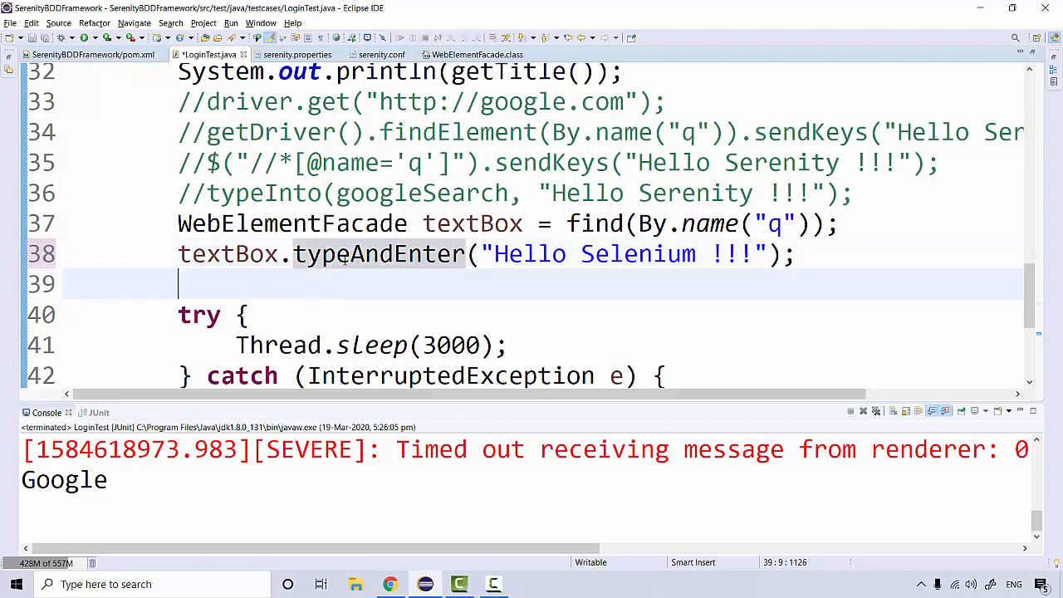
# Save the typeAndEnter change and rerun LoginTest via Run As > 1 JUnit Test.
pyautogui.rightClick(179, 285)
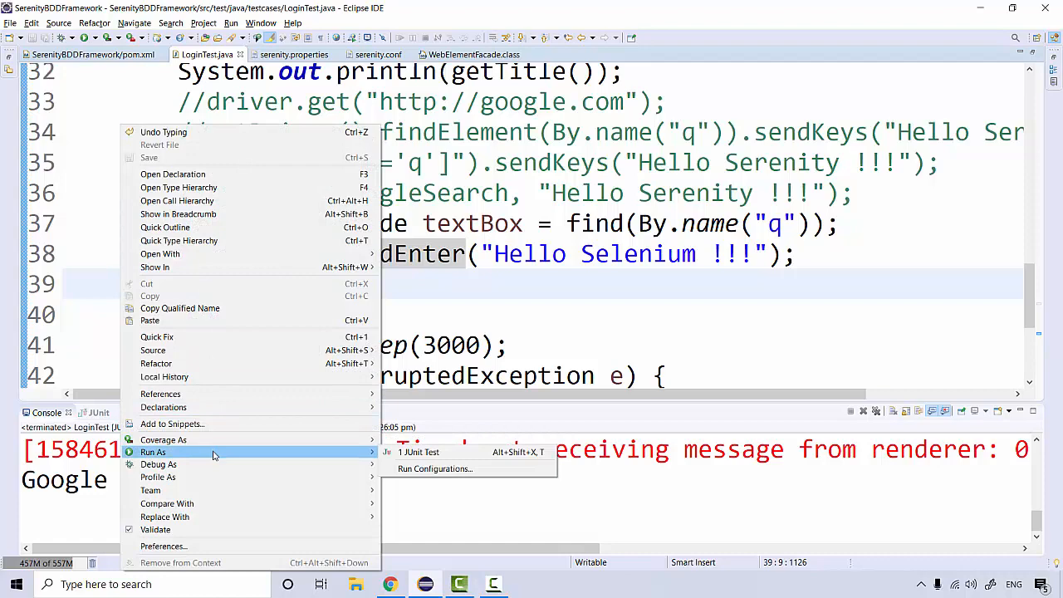
pyautogui.click(419, 451)
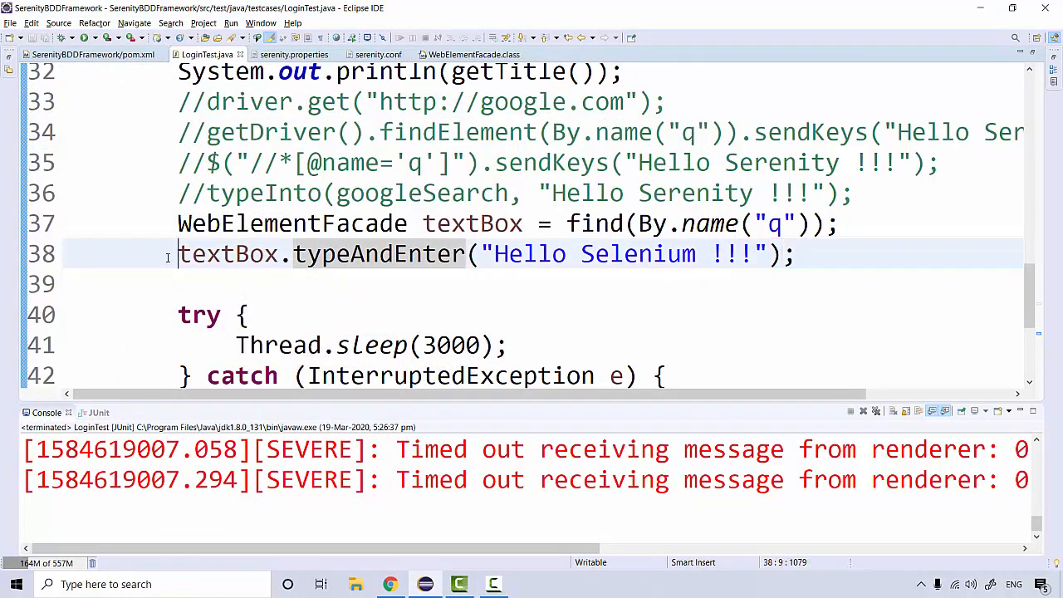
# Insert textBox.shouldBePresent(); above the typeAndEnter call via Content Assist.
pyautogui.press('Return')
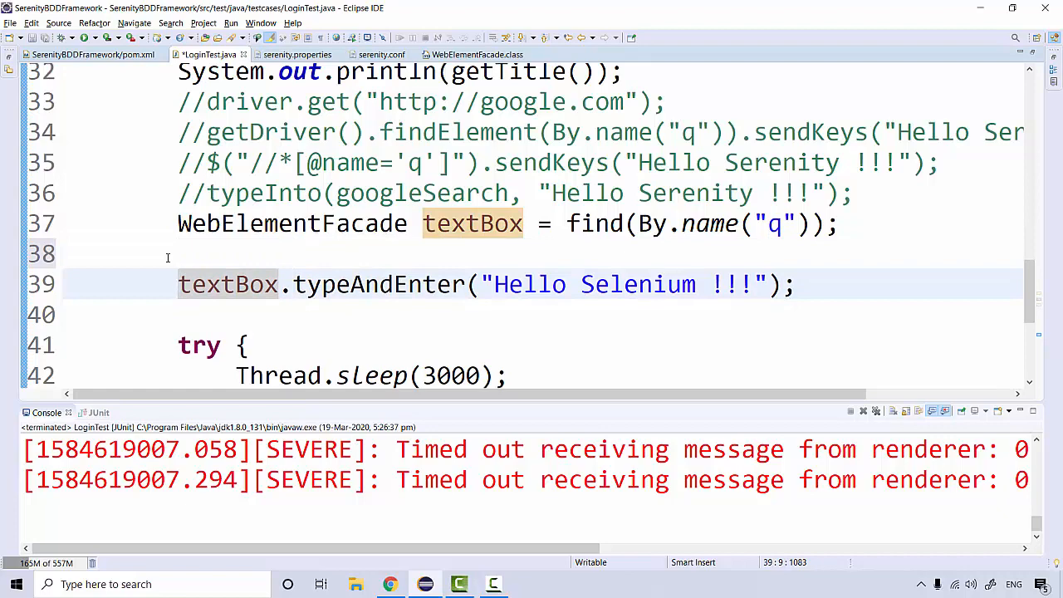
pyautogui.write('text')
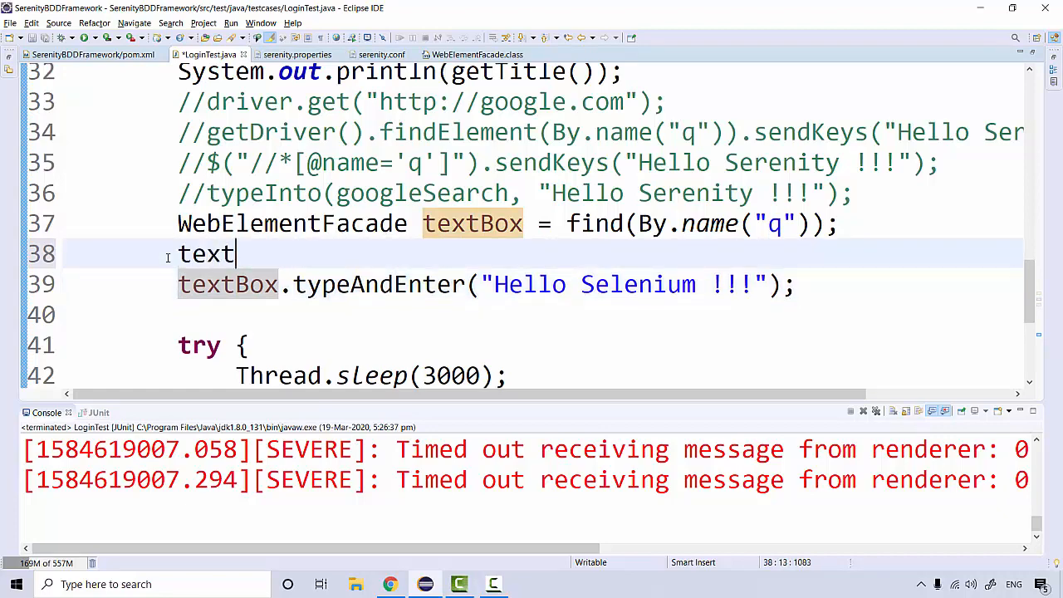
pyautogui.write('Box.sh')
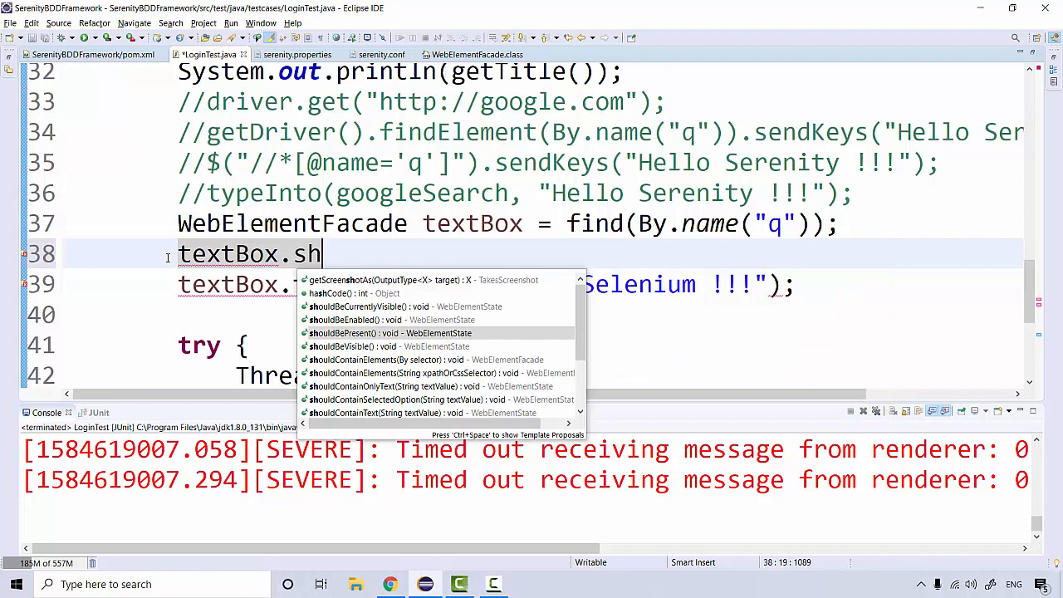
pyautogui.moveTo(397, 333)
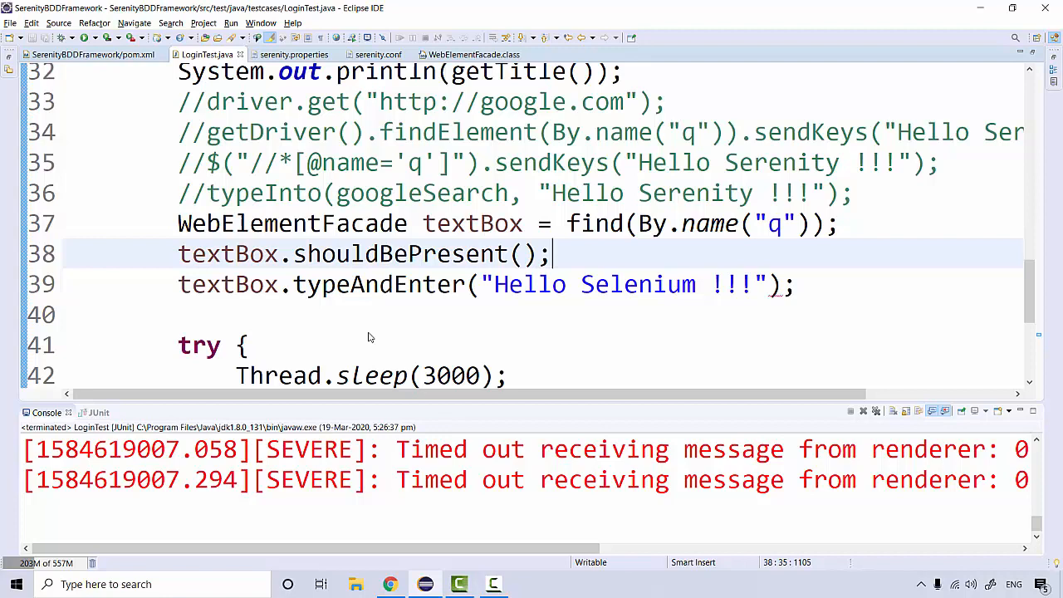
pyautogui.scroll(-3)
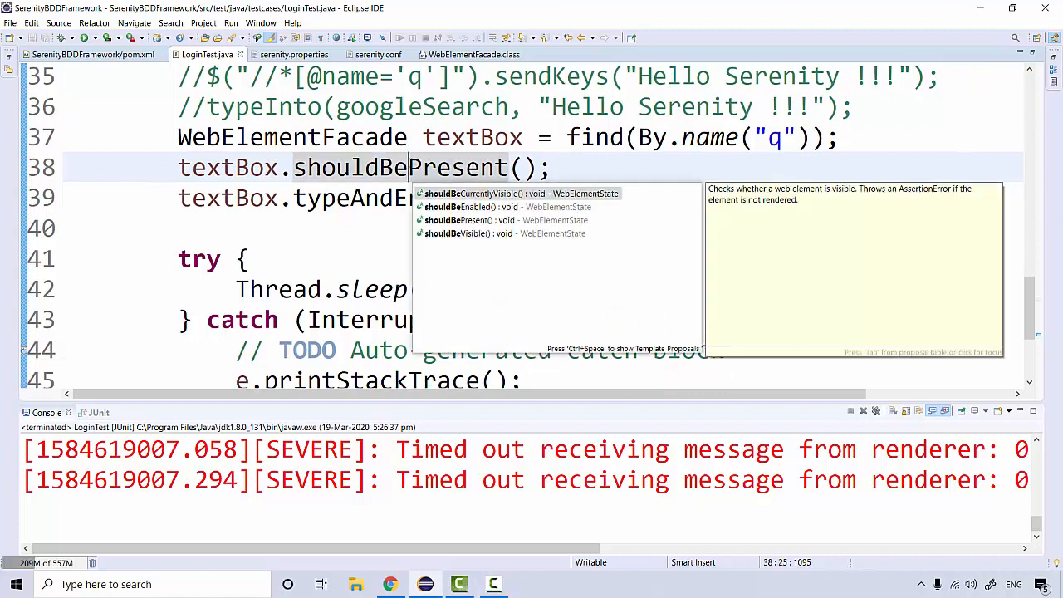
pyautogui.moveTo(486, 221)
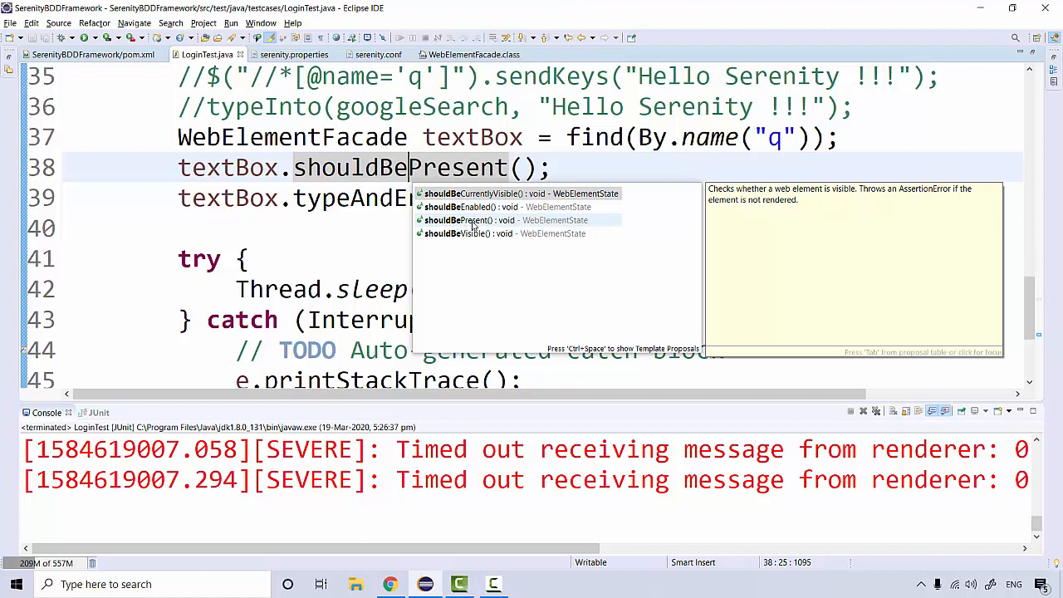
pyautogui.moveTo(476, 225)
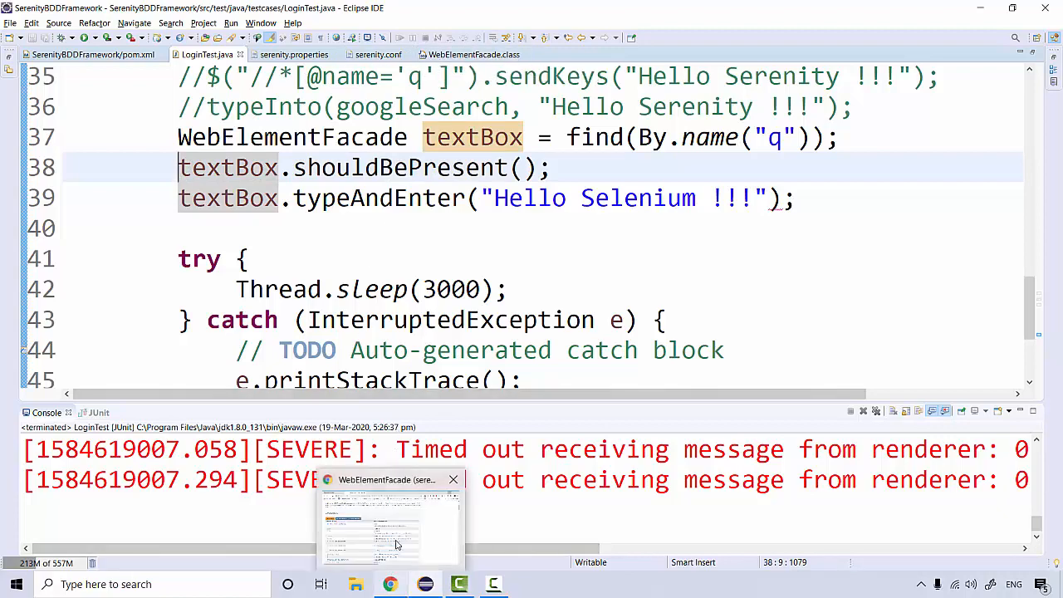
# Switch to the WebElementFacade Javadoc in Chrome and select the WebElementFacade and WebElement names.
pyautogui.click(372, 527)
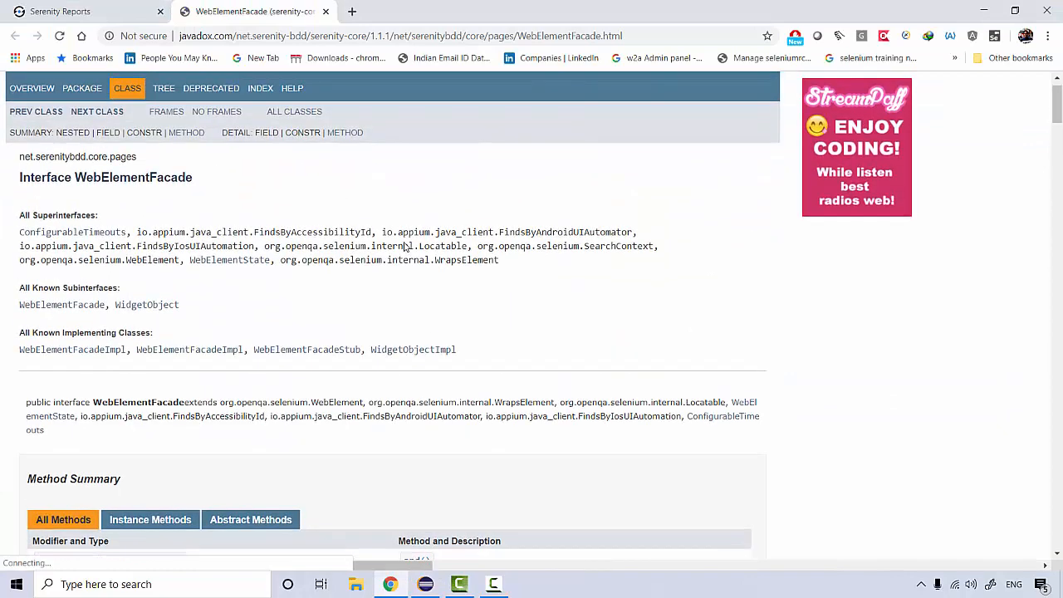
pyautogui.scroll(3)
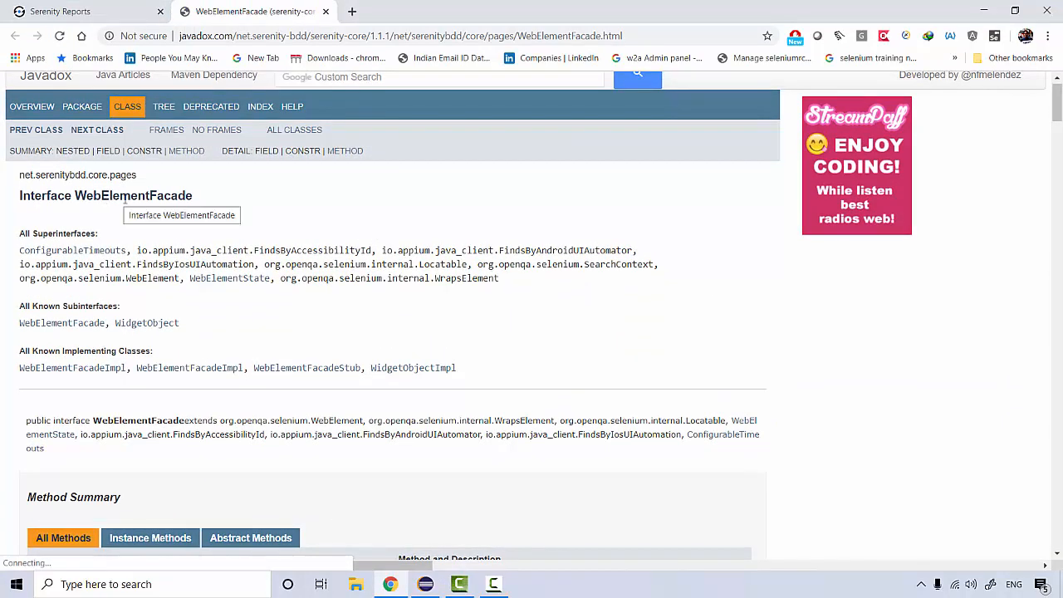
pyautogui.doubleClick(133, 196)
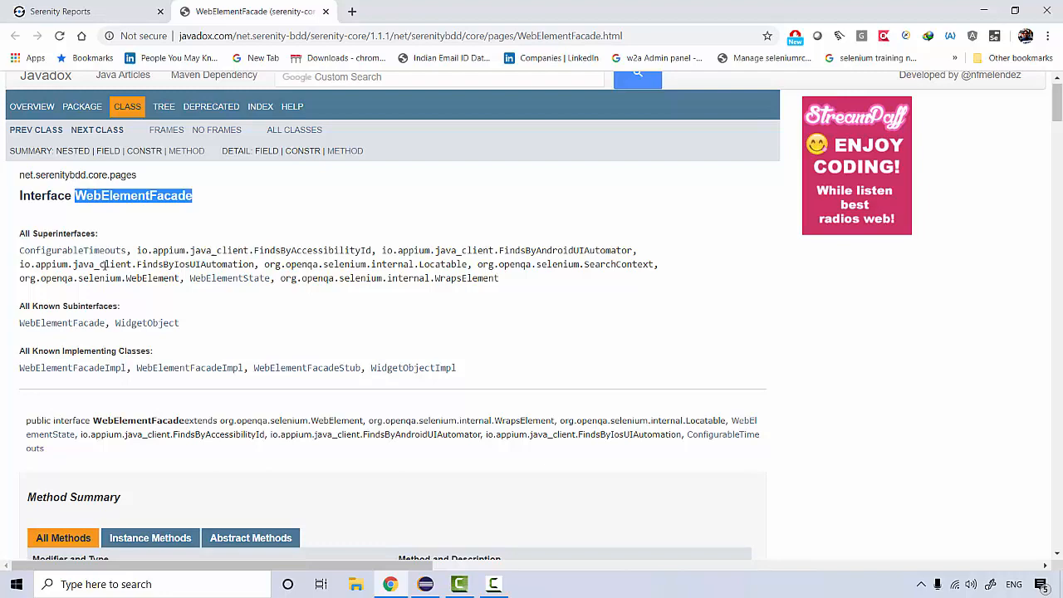
pyautogui.doubleClick(151, 278)
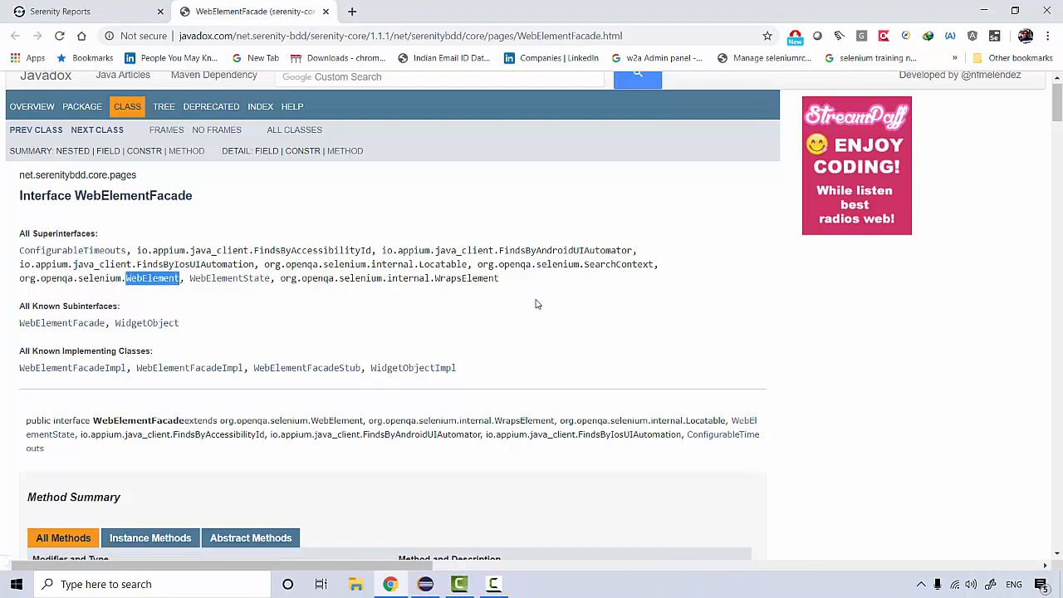
pyautogui.scroll(-3)
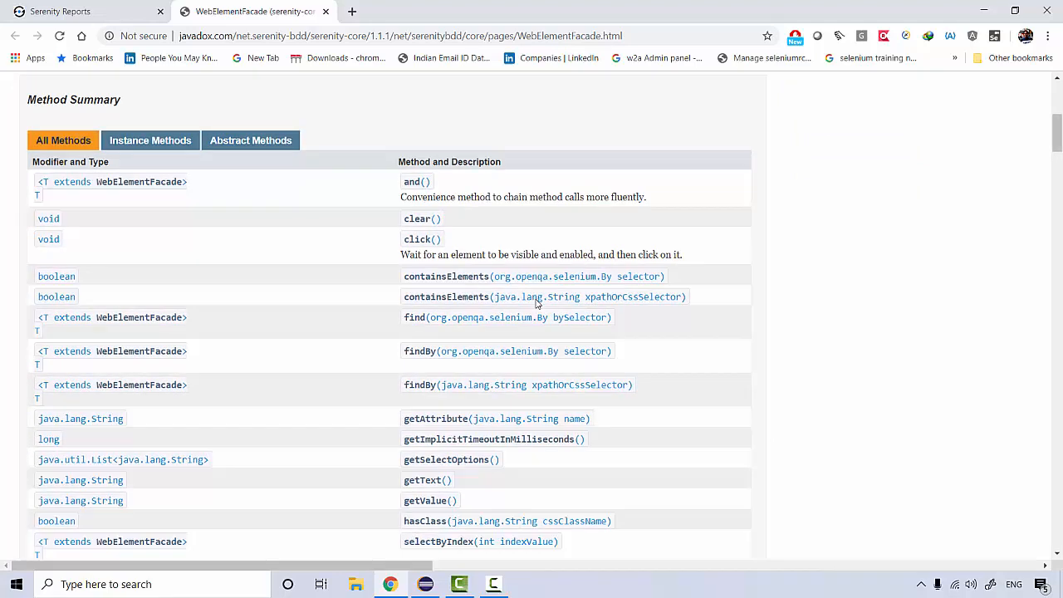
pyautogui.scroll(-3)
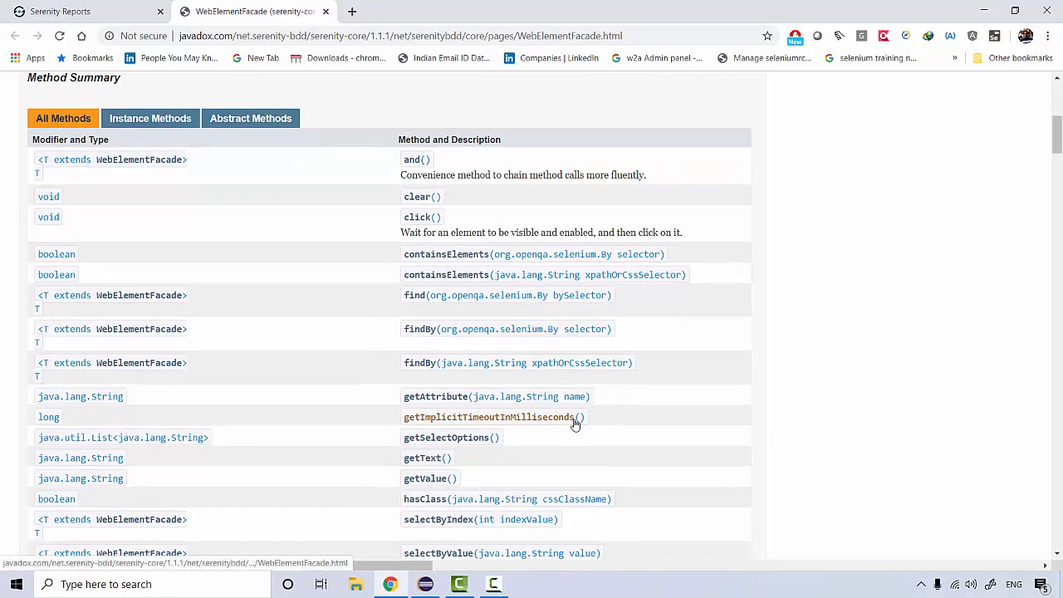
pyautogui.moveTo(480, 185)
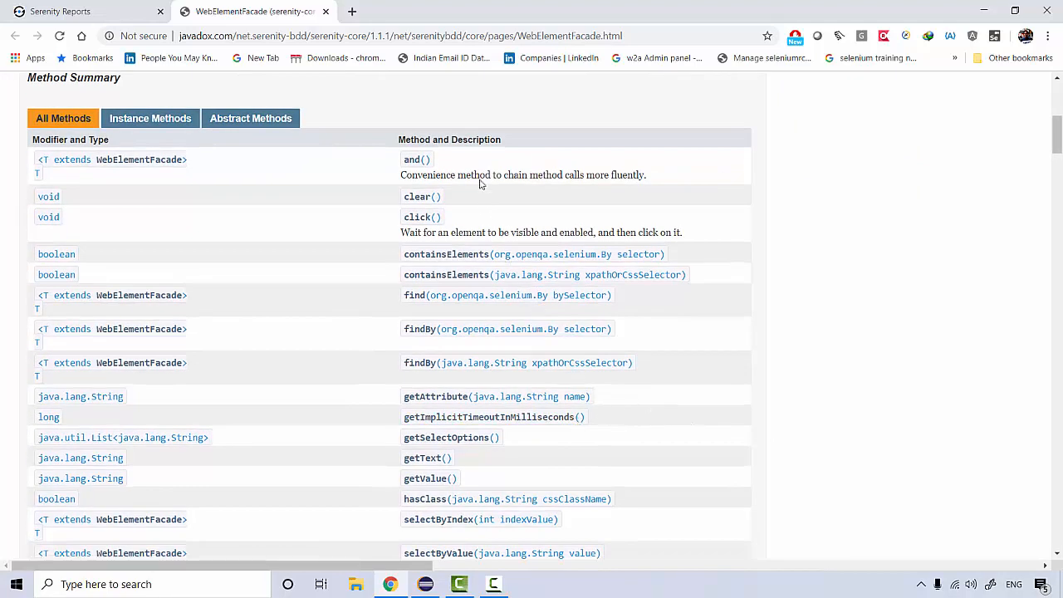
pyautogui.scroll(-3)
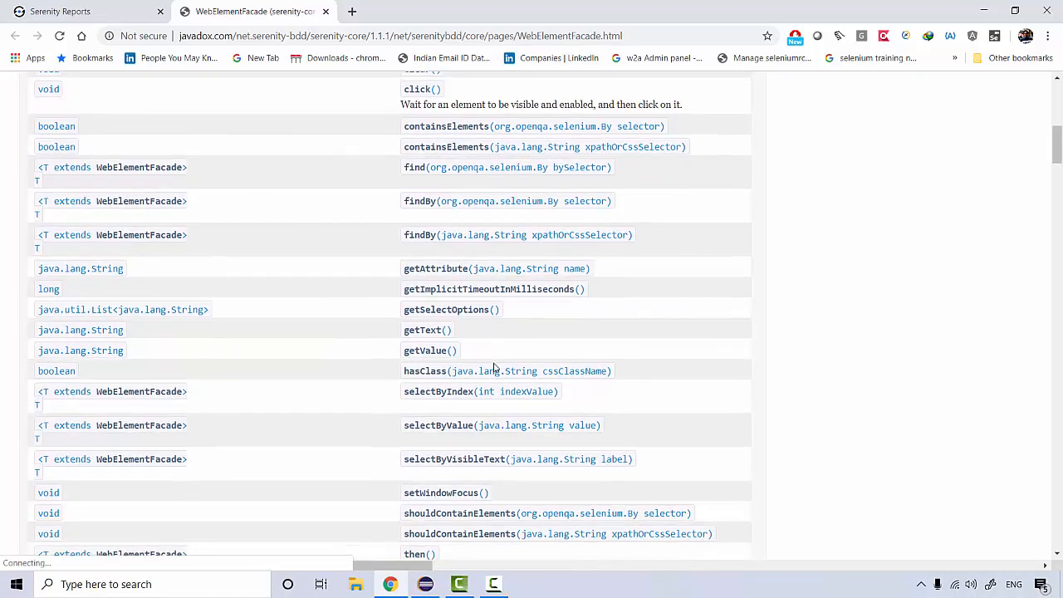
pyautogui.scroll(-3)
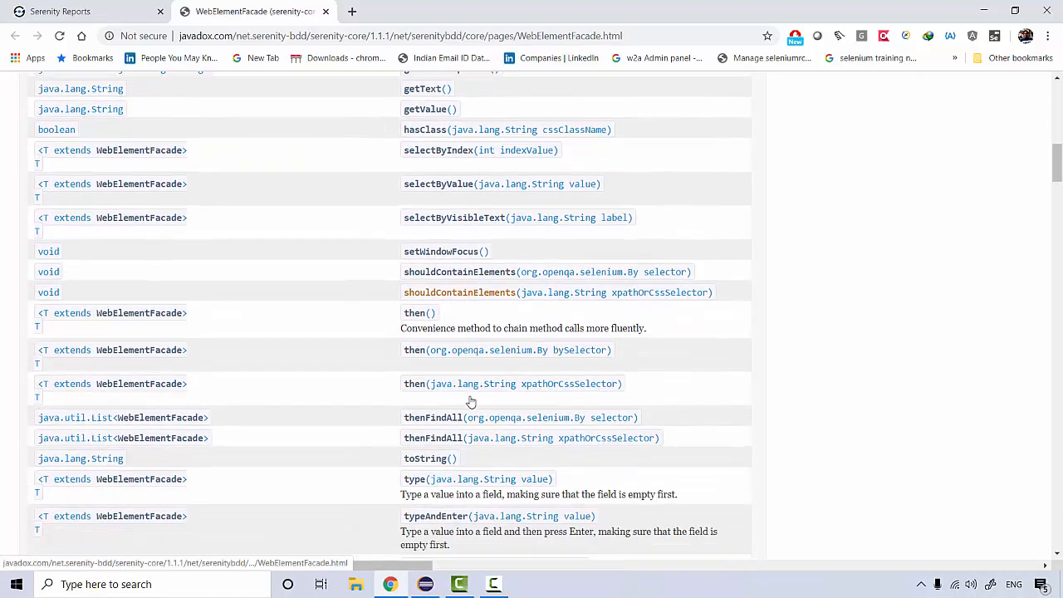
pyautogui.scroll(-3)
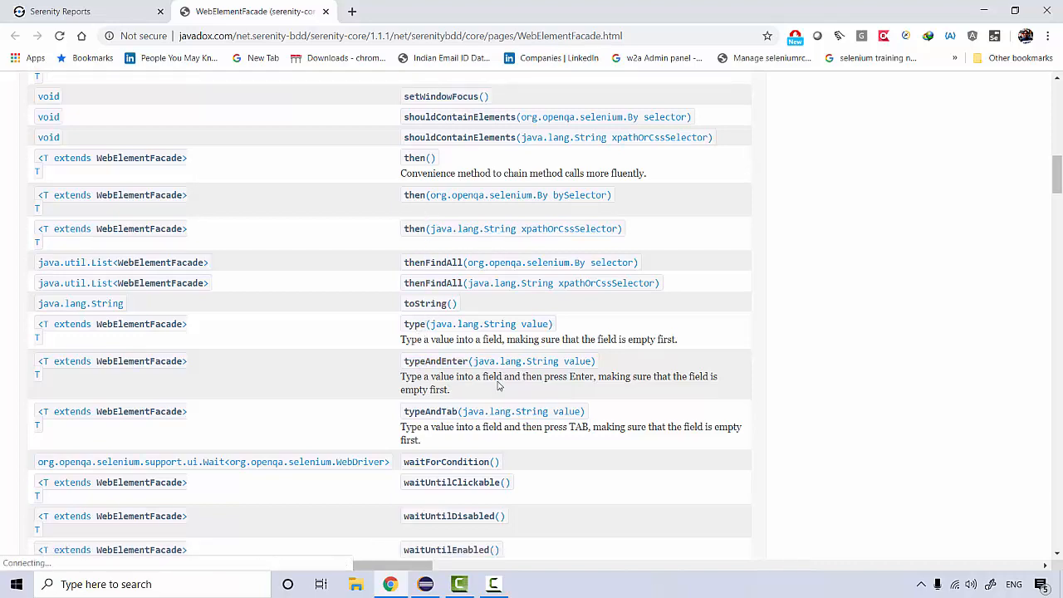
pyautogui.scroll(-3)
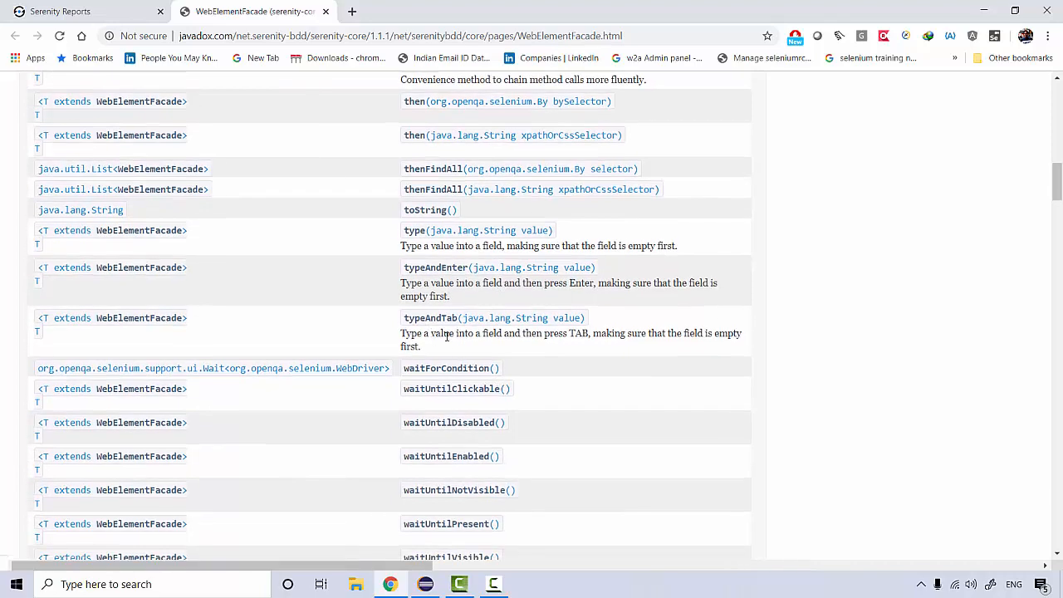
pyautogui.scroll(-3)
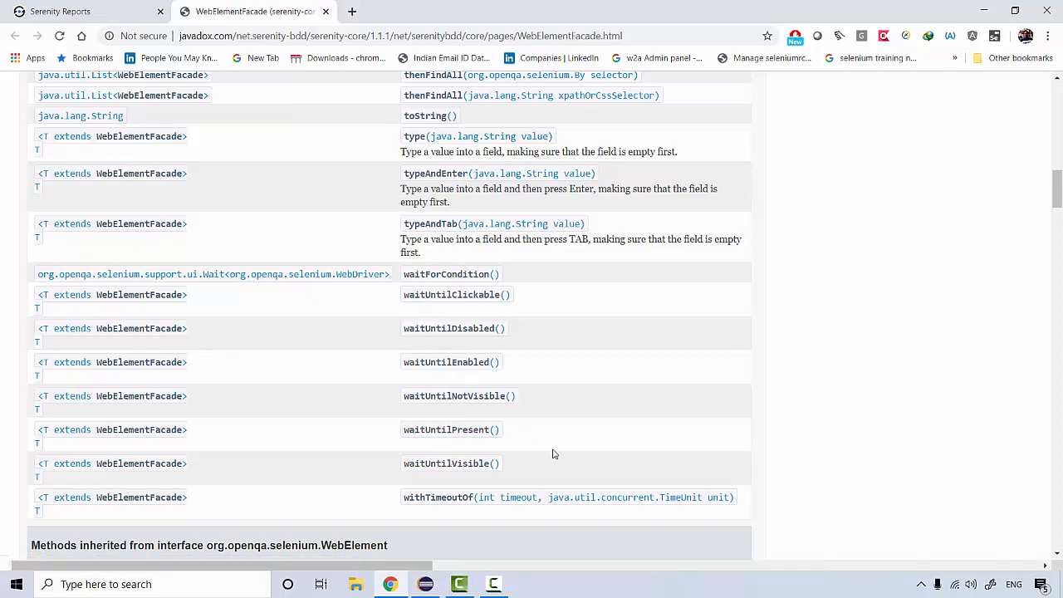
pyautogui.scroll(3)
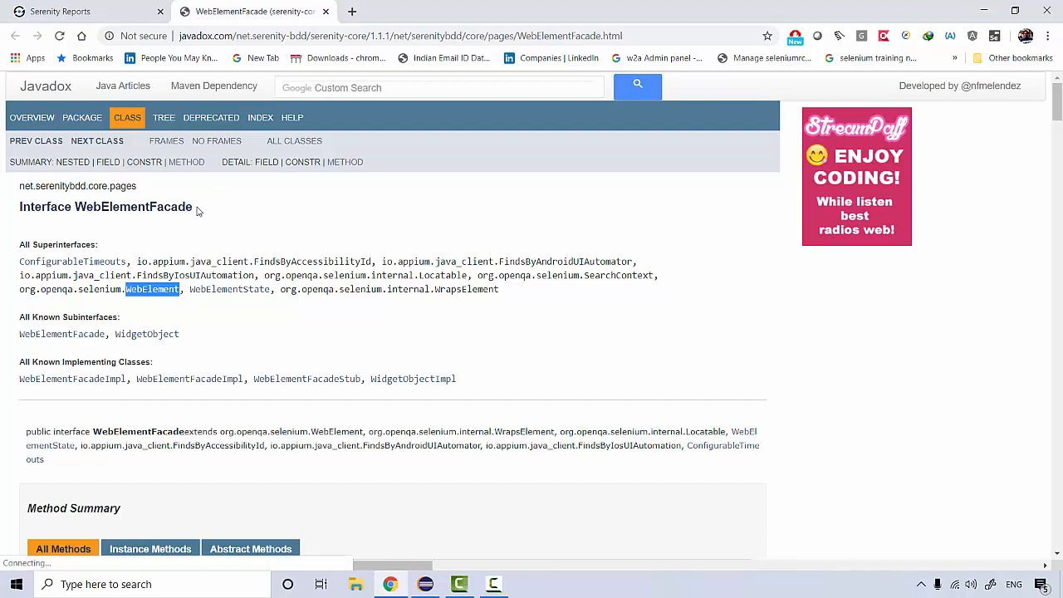
pyautogui.moveTo(196, 208)
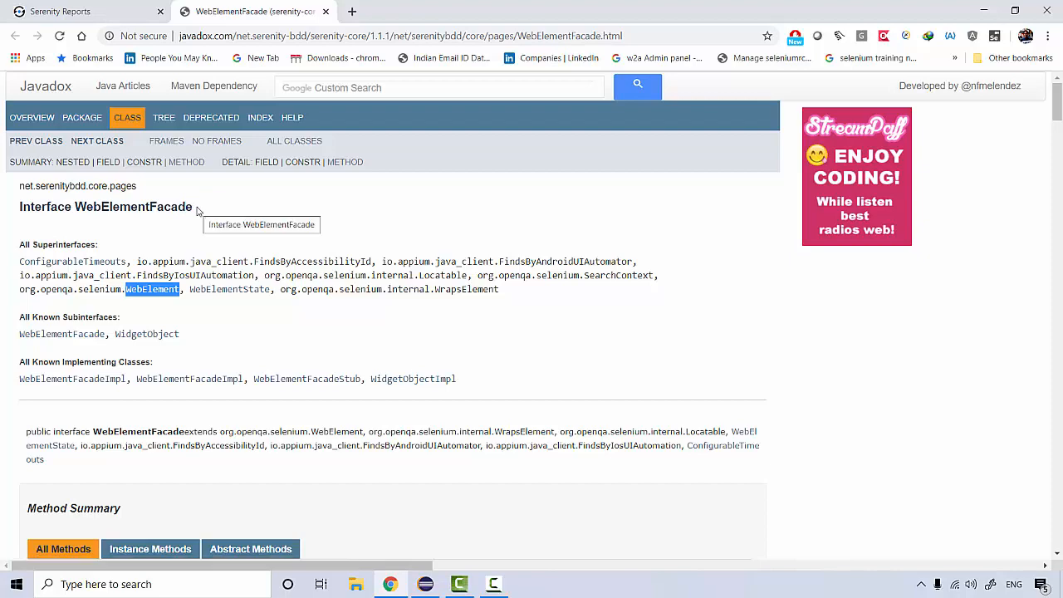